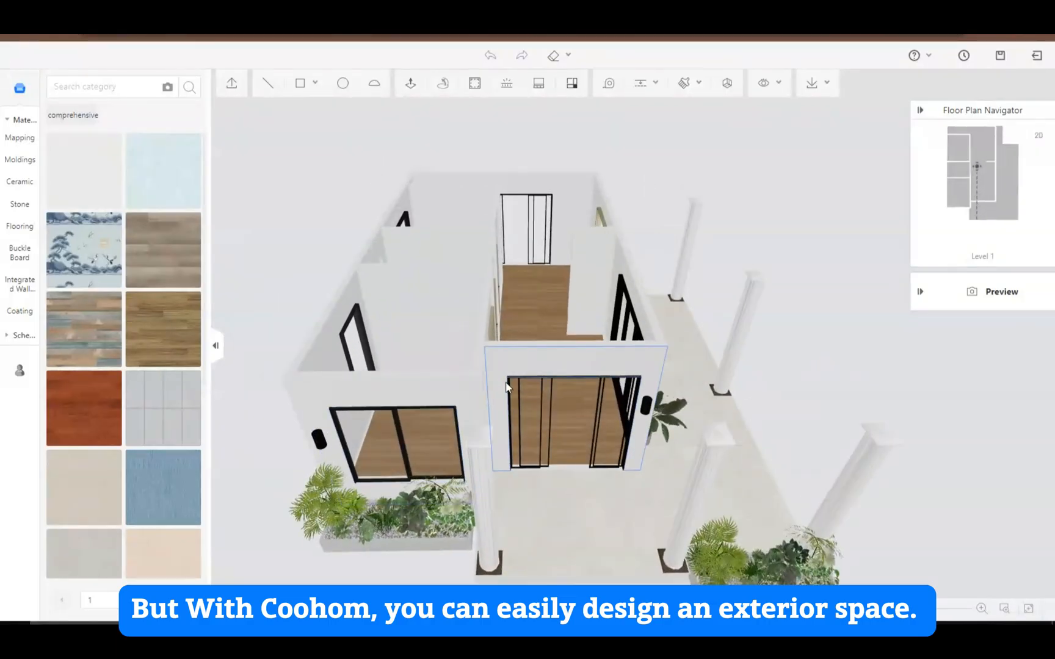
Step: Choose the c06-pillar from Columns & Beams and switch to the 2D floor plan view
click(266, 83)
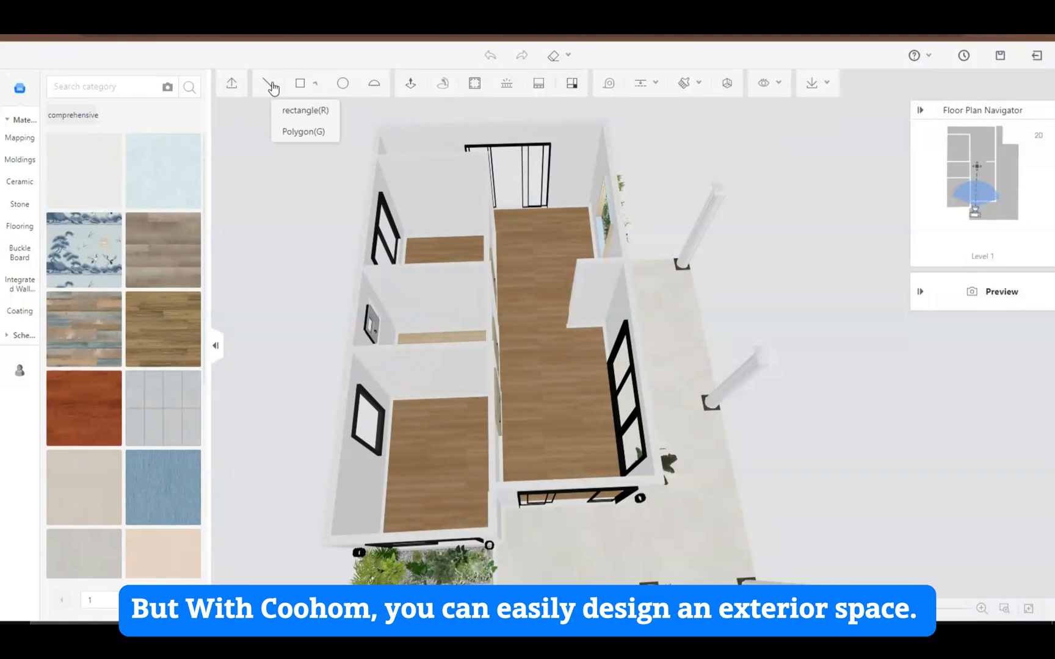
click(304, 110)
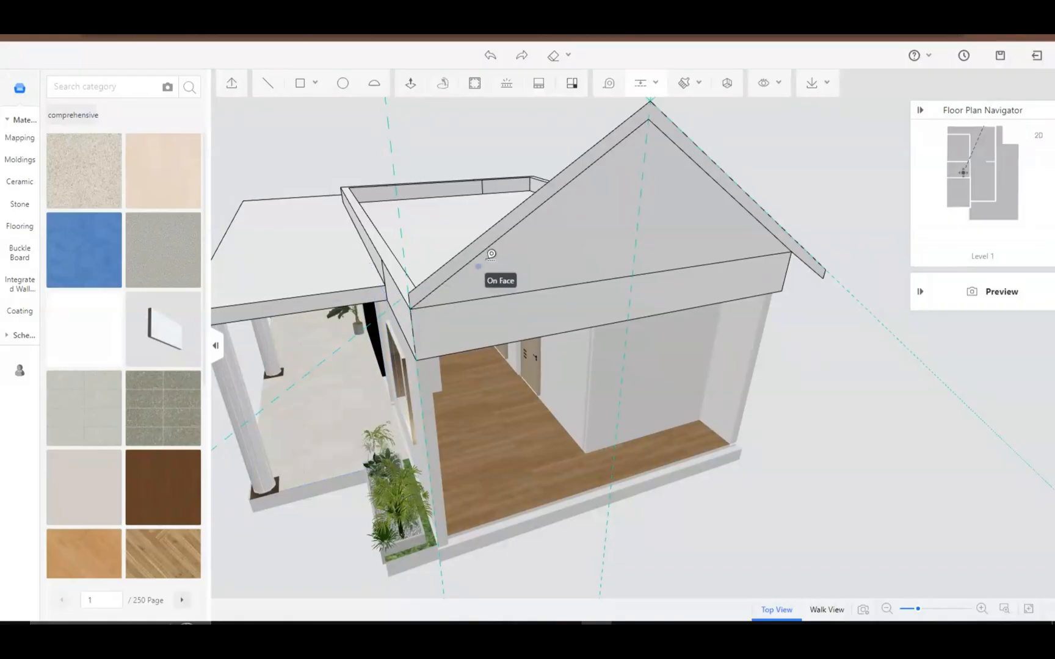
mouse_move(407, 294)
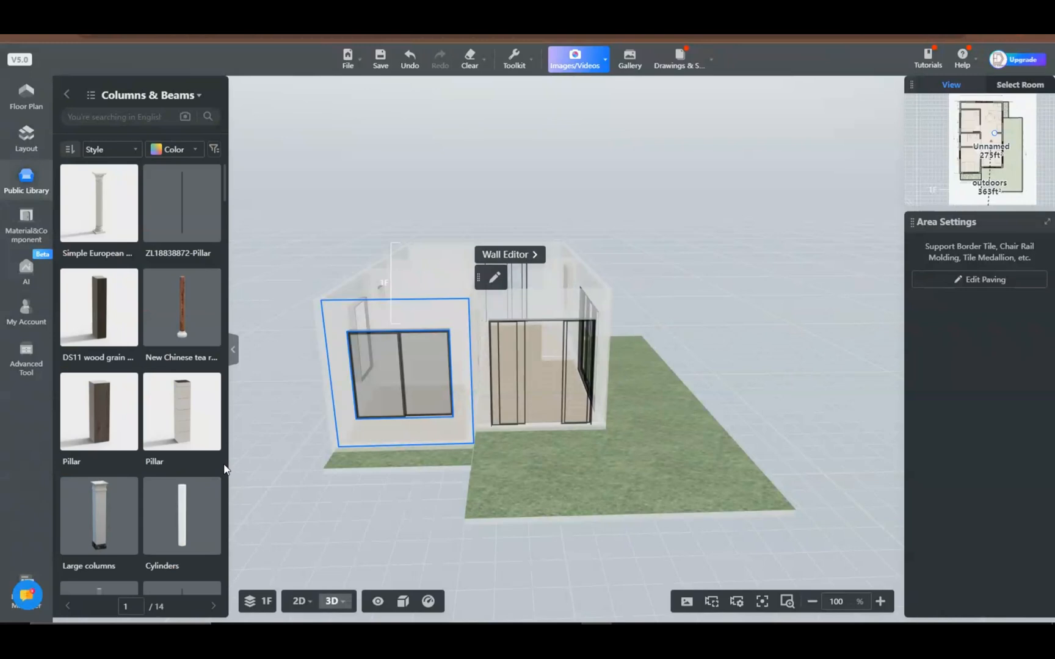
mouse_move(98, 201)
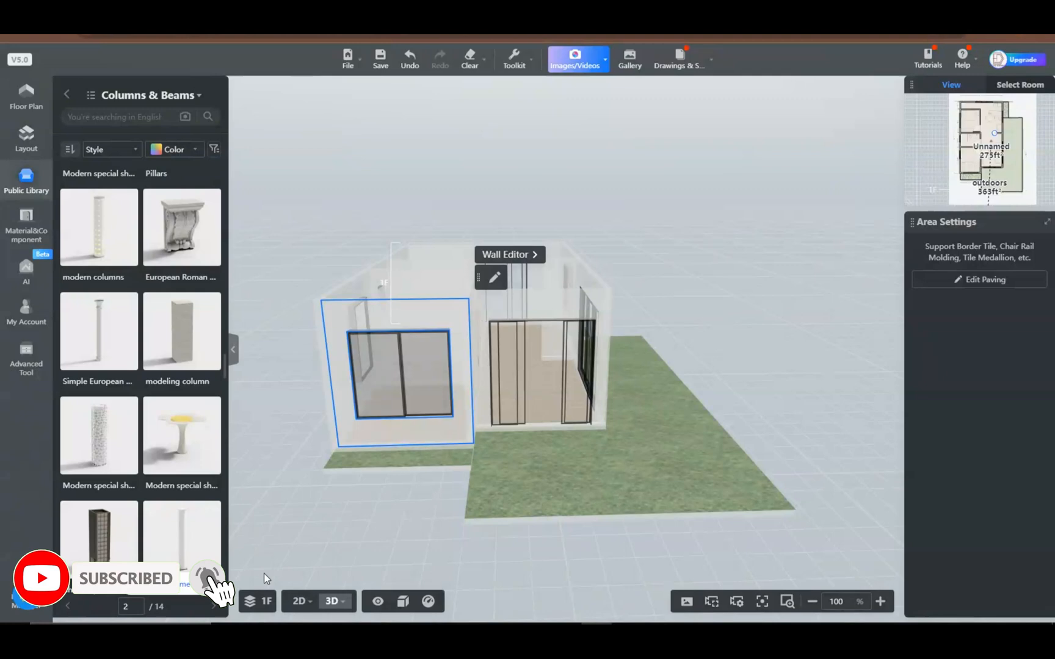
click(297, 602)
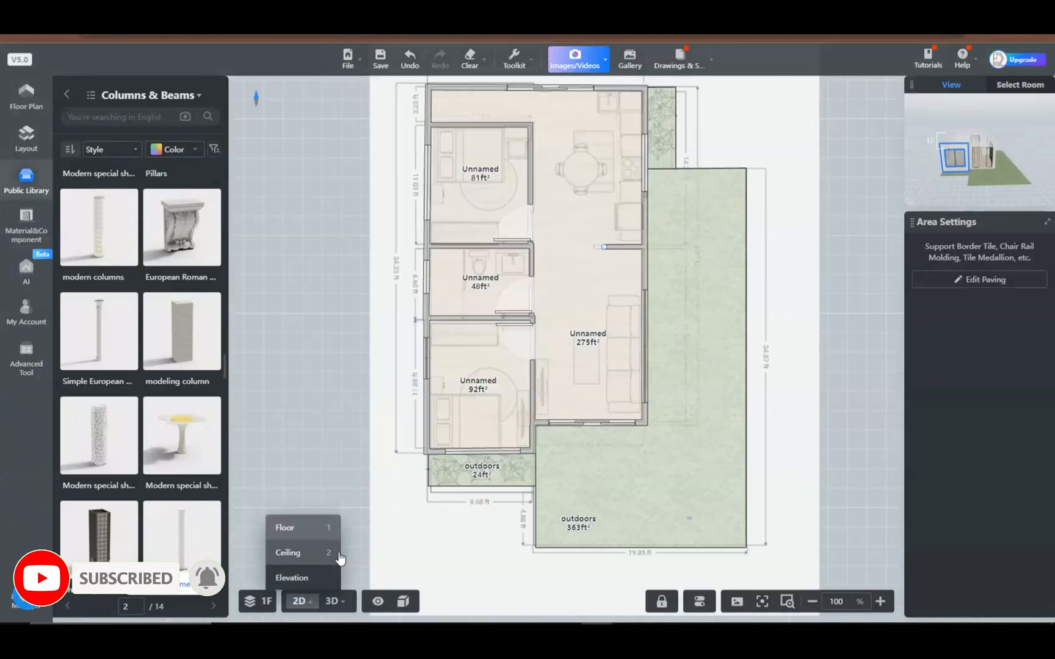
click(352, 501)
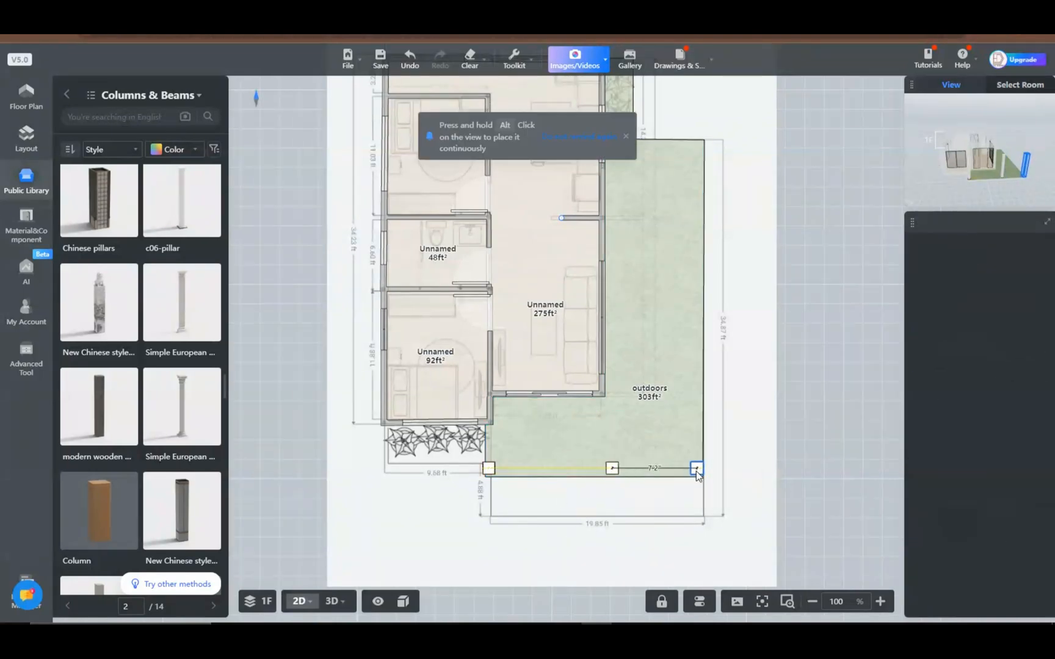
Step: Place white pillars at the outdoor area's lower-right corner and right edge, checking them in 3D
click(594, 440)
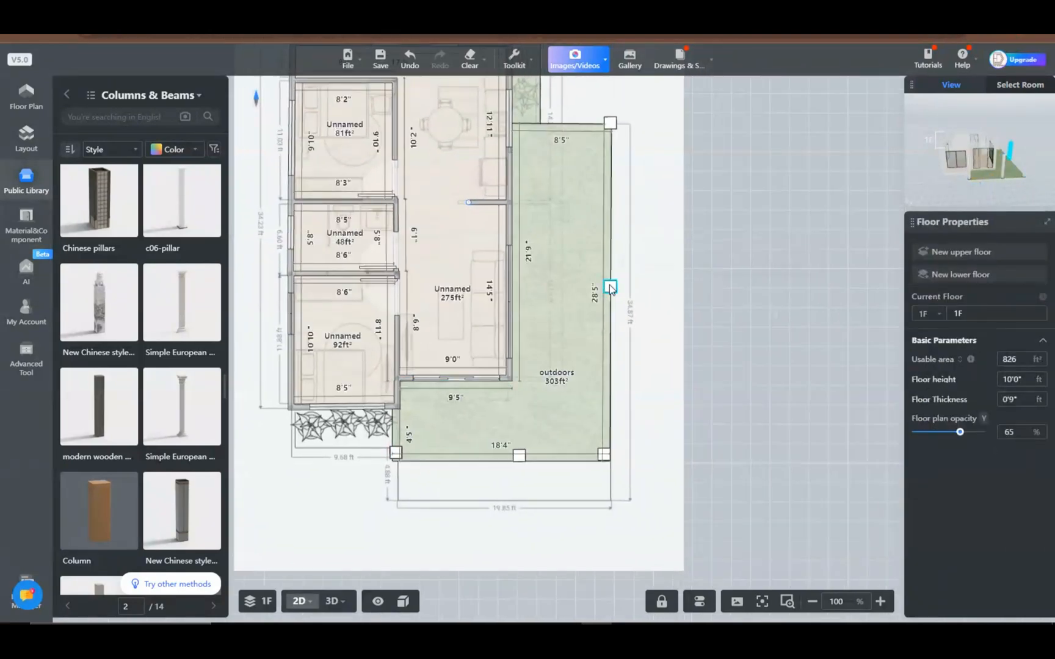
click(606, 286)
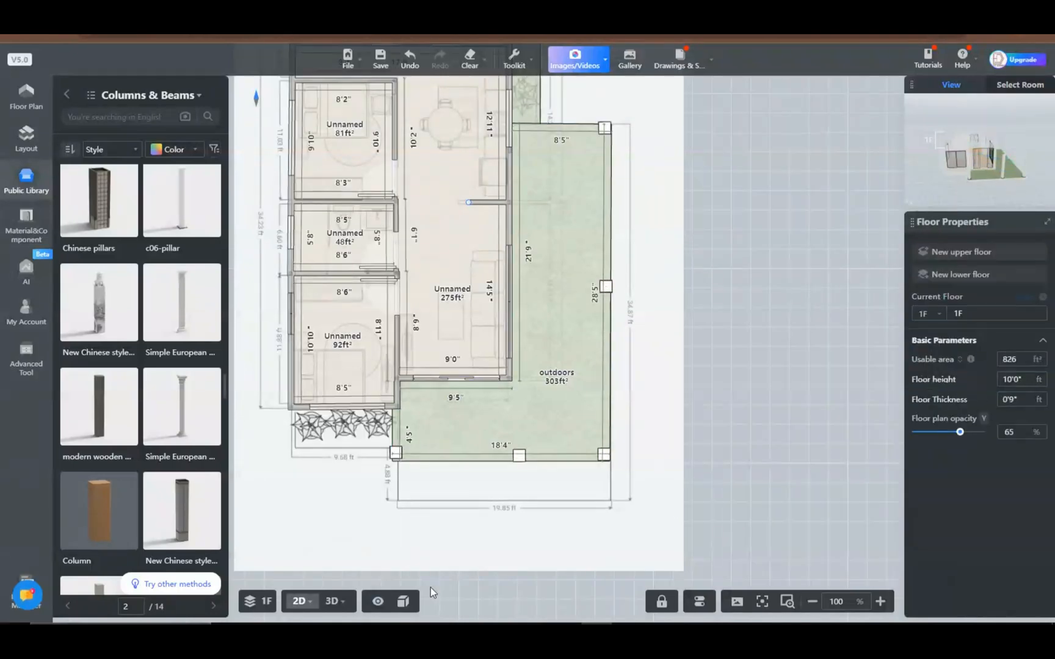
click(331, 602)
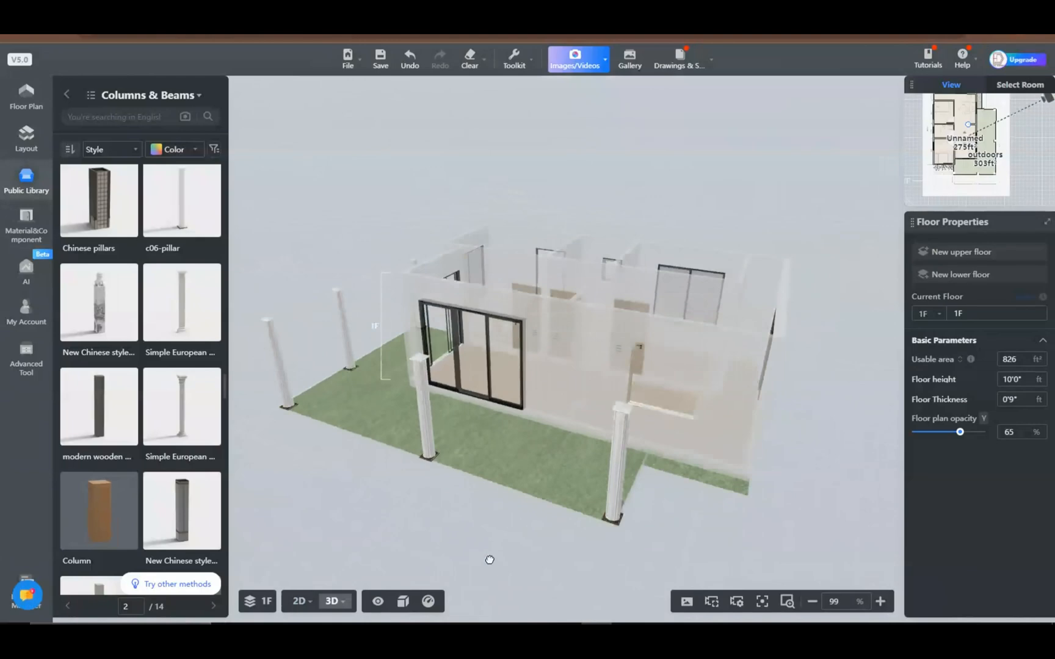
click(299, 601)
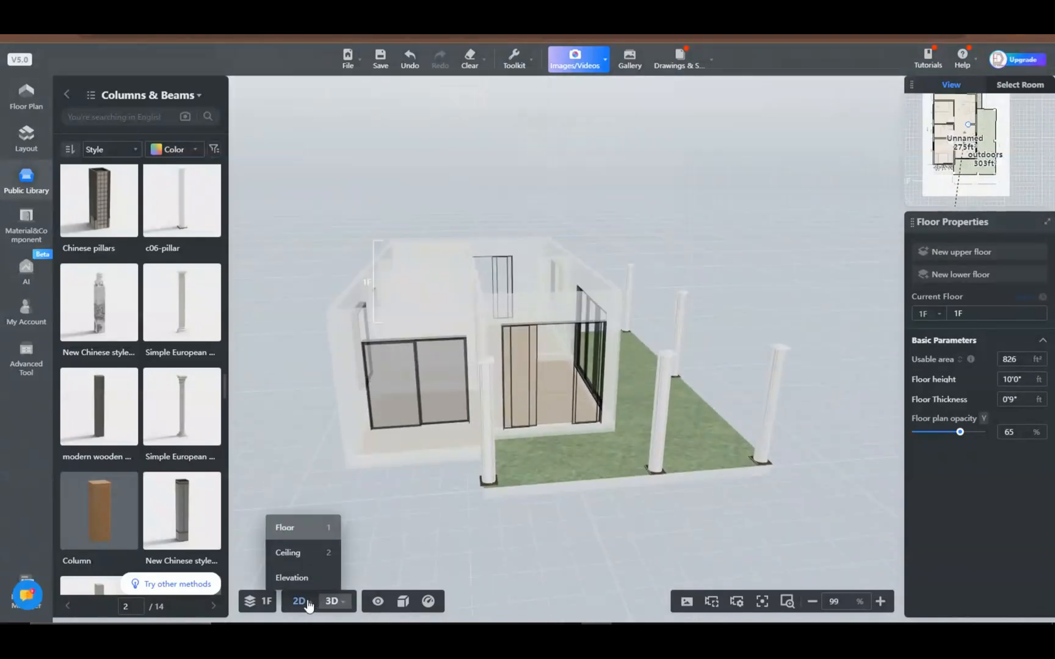
click(300, 600)
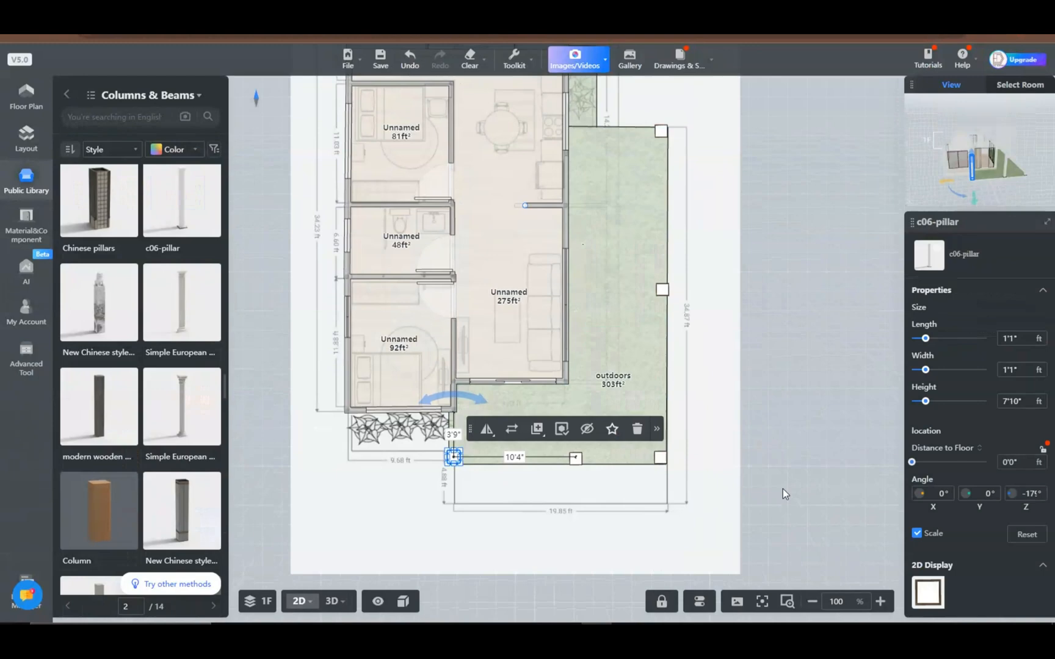
click(331, 601)
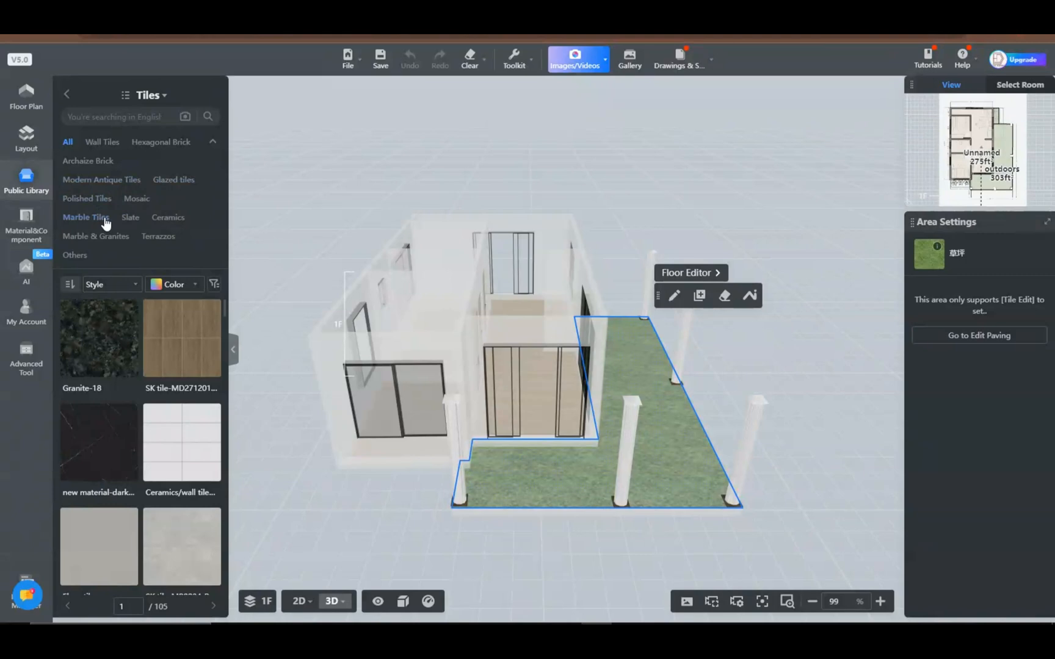
Step: Filter the tile library to Slate tiles for the outdoor floor
click(128, 216)
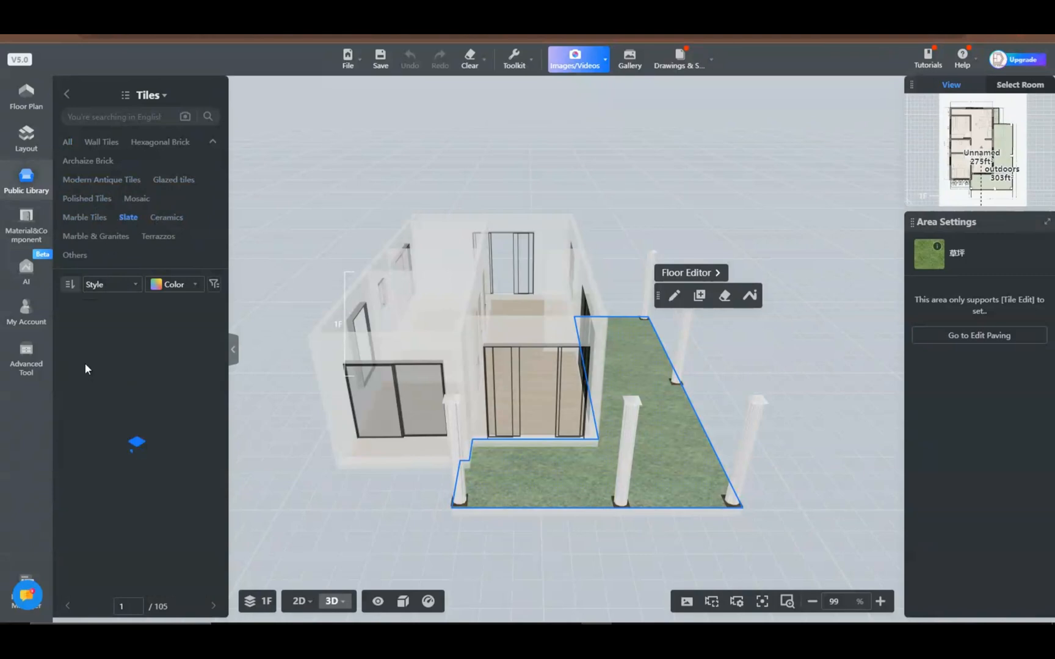
click(128, 216)
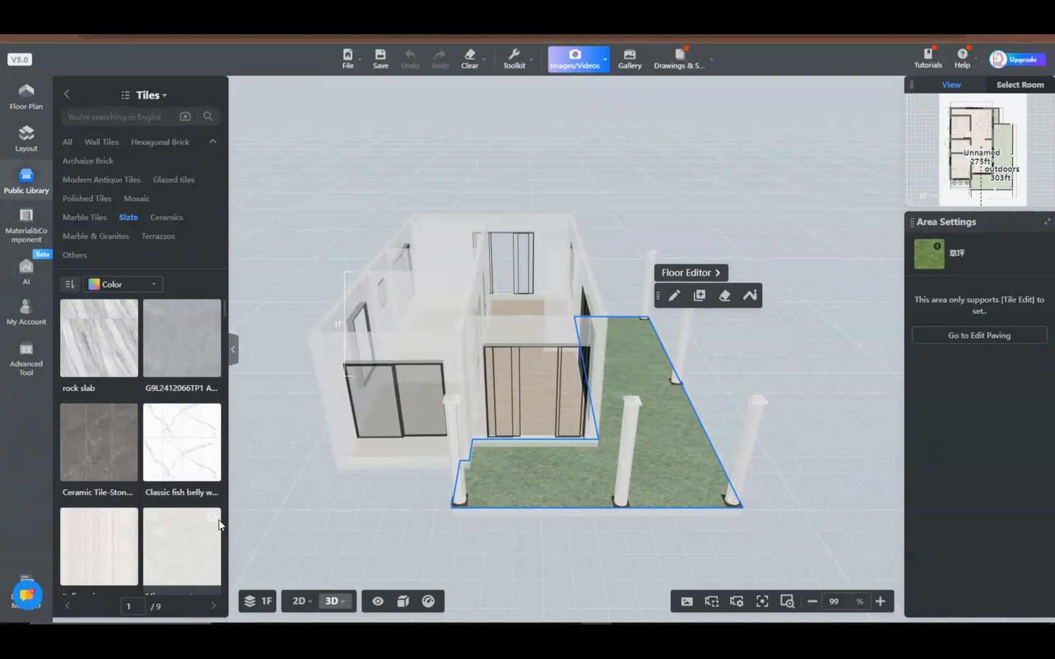
mouse_move(182, 545)
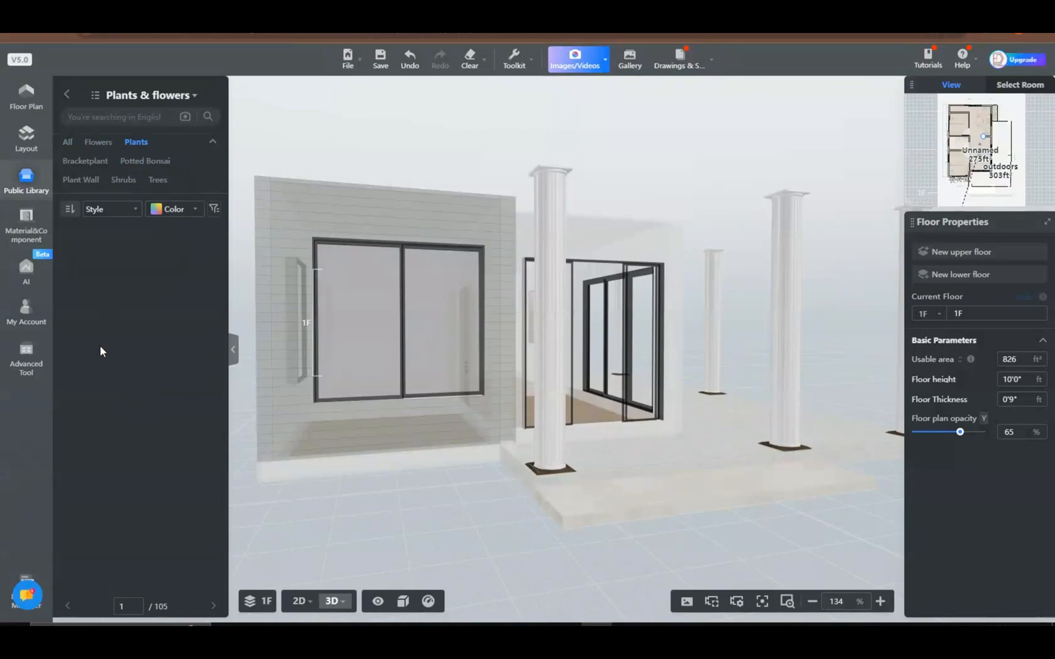
Step: Place a plant pile from Plants & flowers in the front bed on the 2D floor plan
click(136, 141)
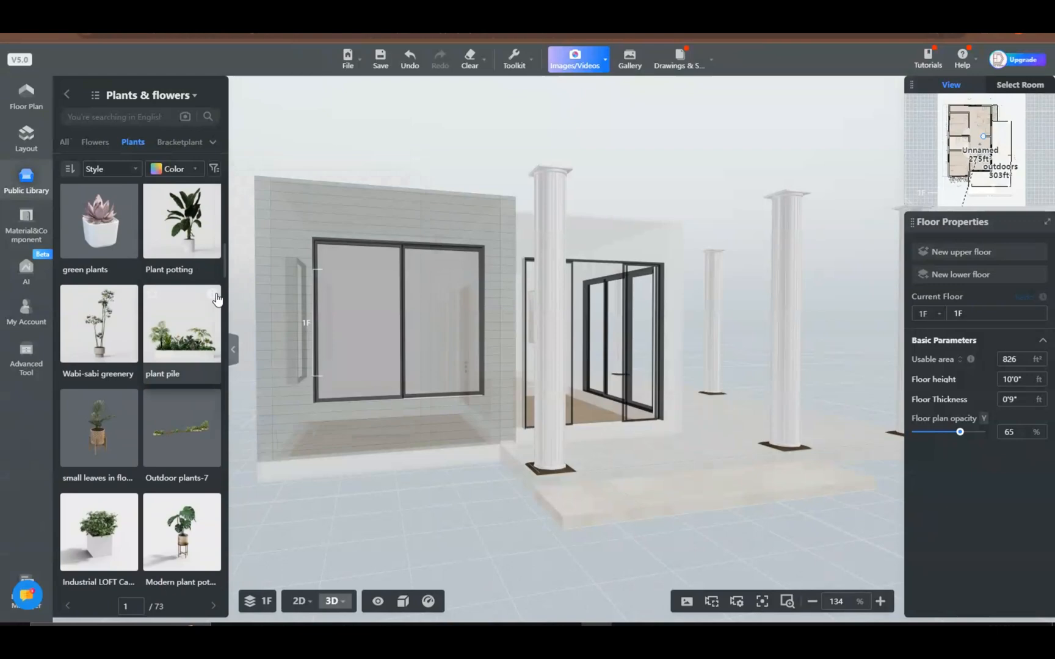
click(299, 600)
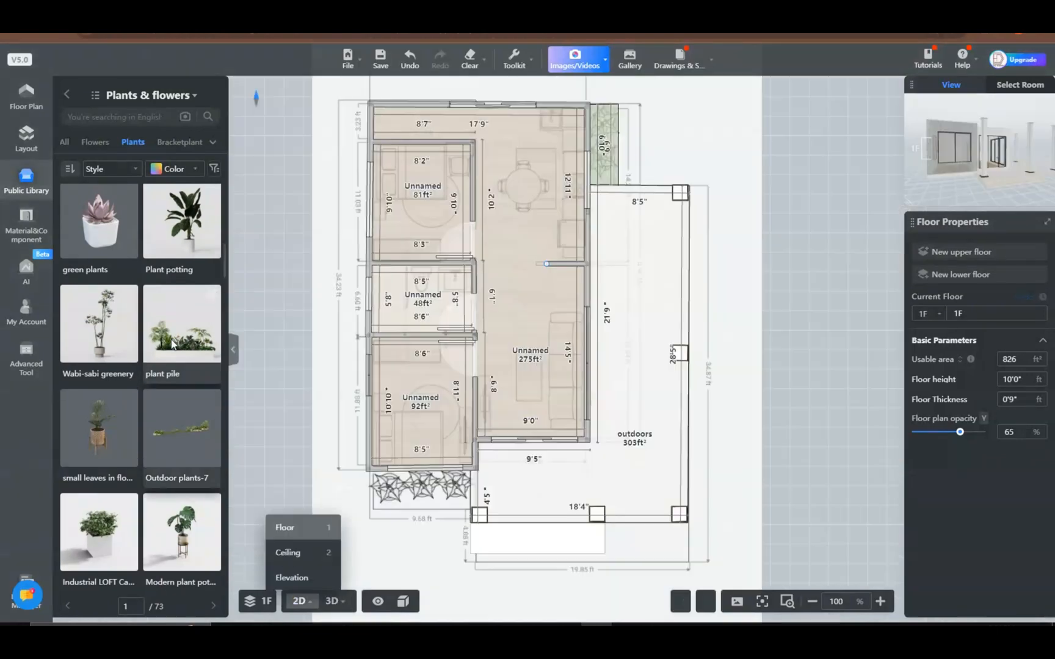
click(182, 323)
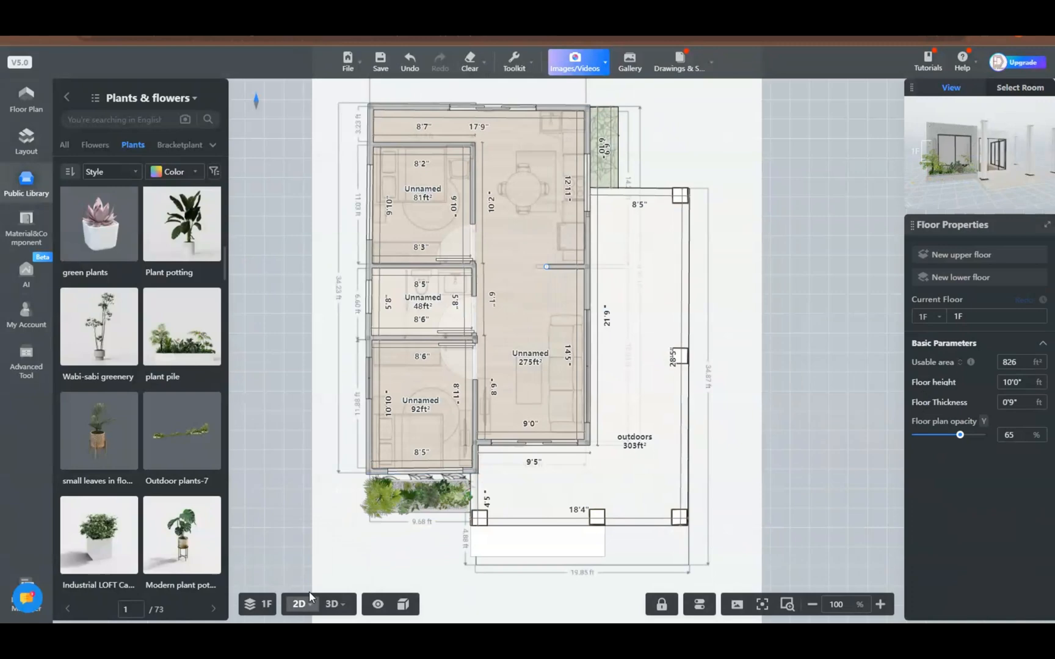
click(331, 603)
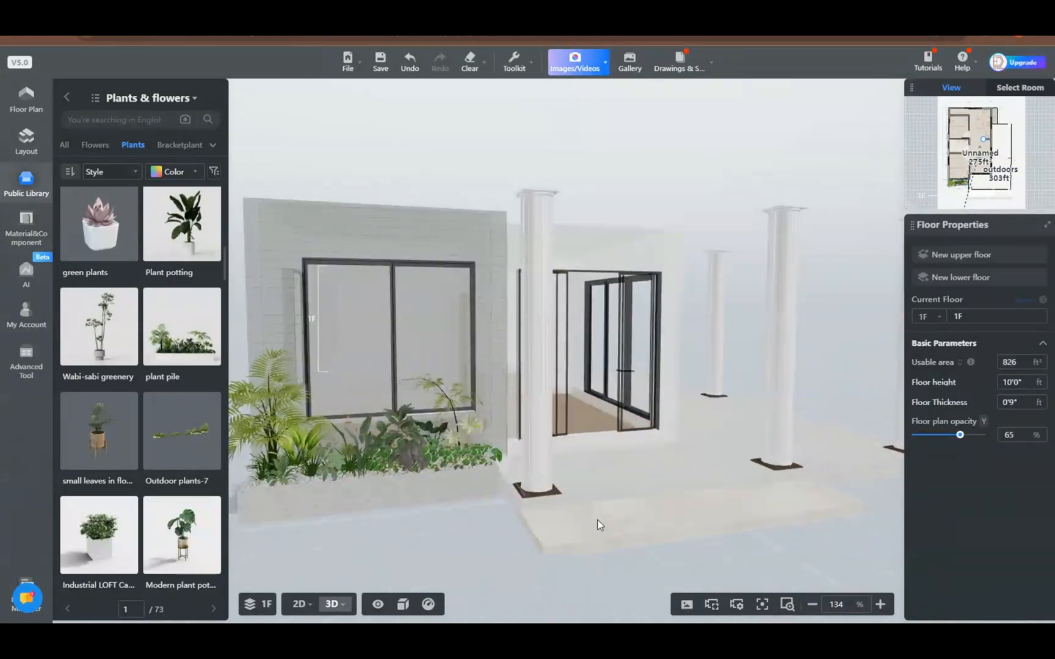
click(299, 605)
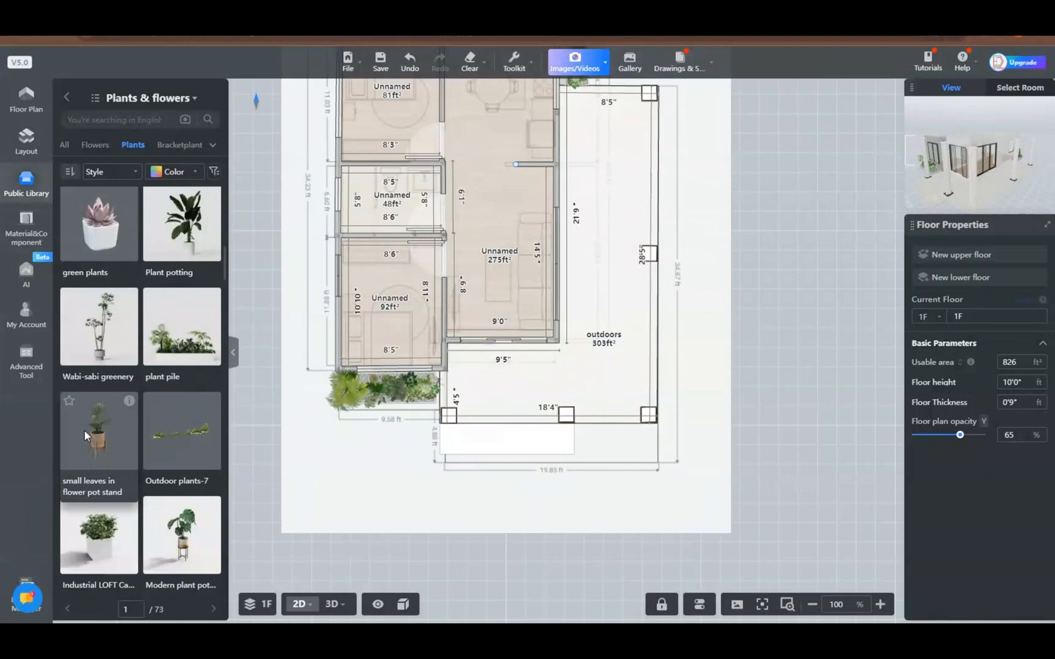
Step: Duplicate the front plant pile to add greenery along the paving
click(571, 357)
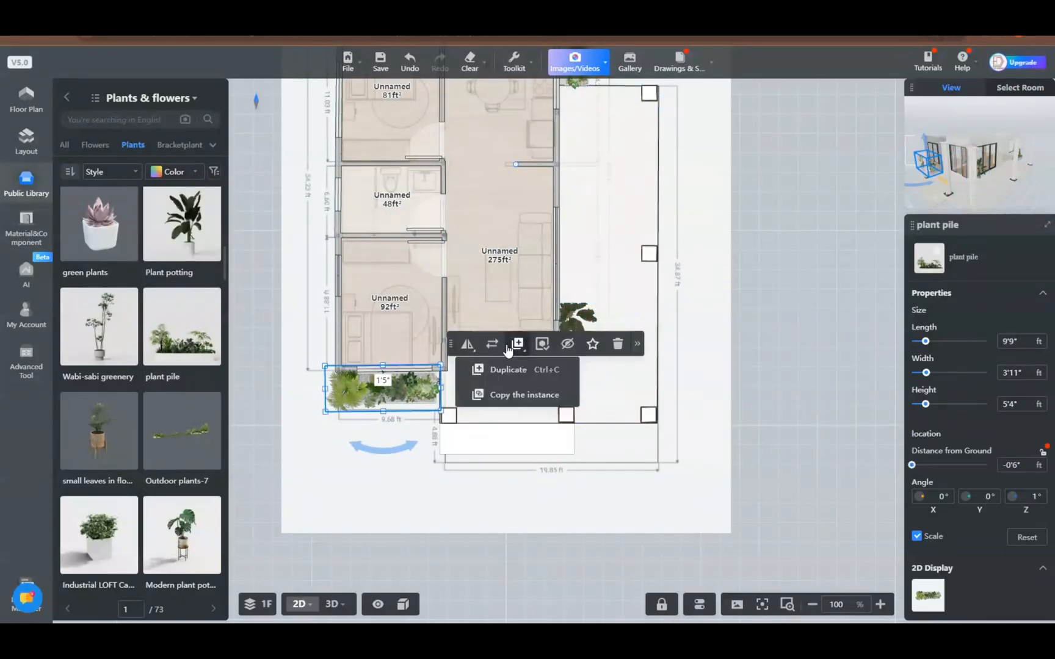
click(331, 600)
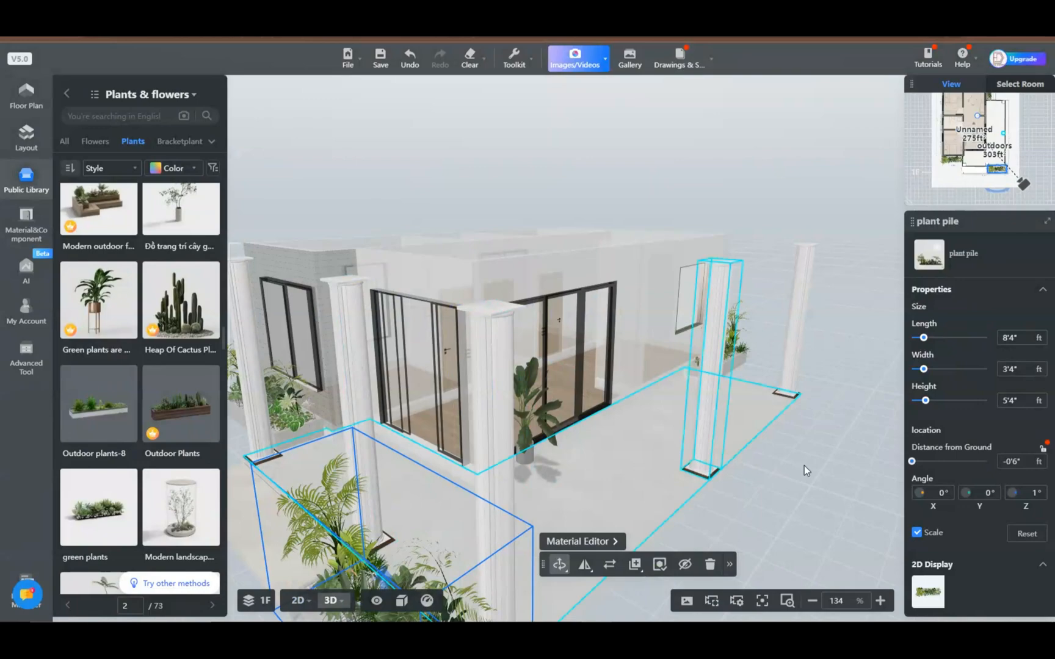
click(812, 600)
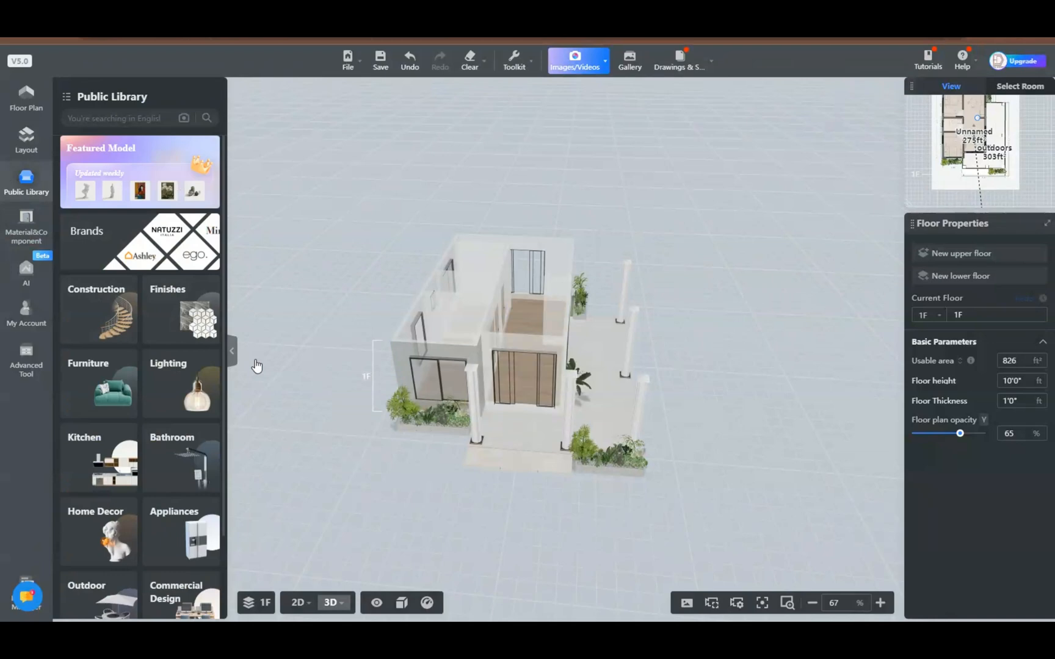
Step: Search the Public Library lighting models for 'outdoor wall light'
click(167, 384)
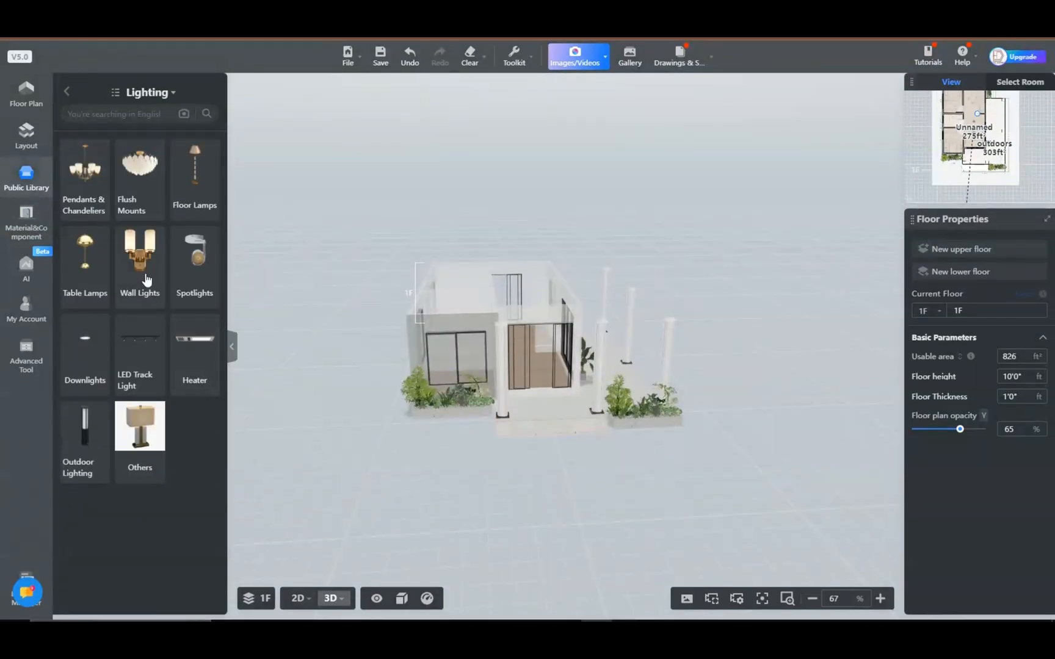
click(140, 262)
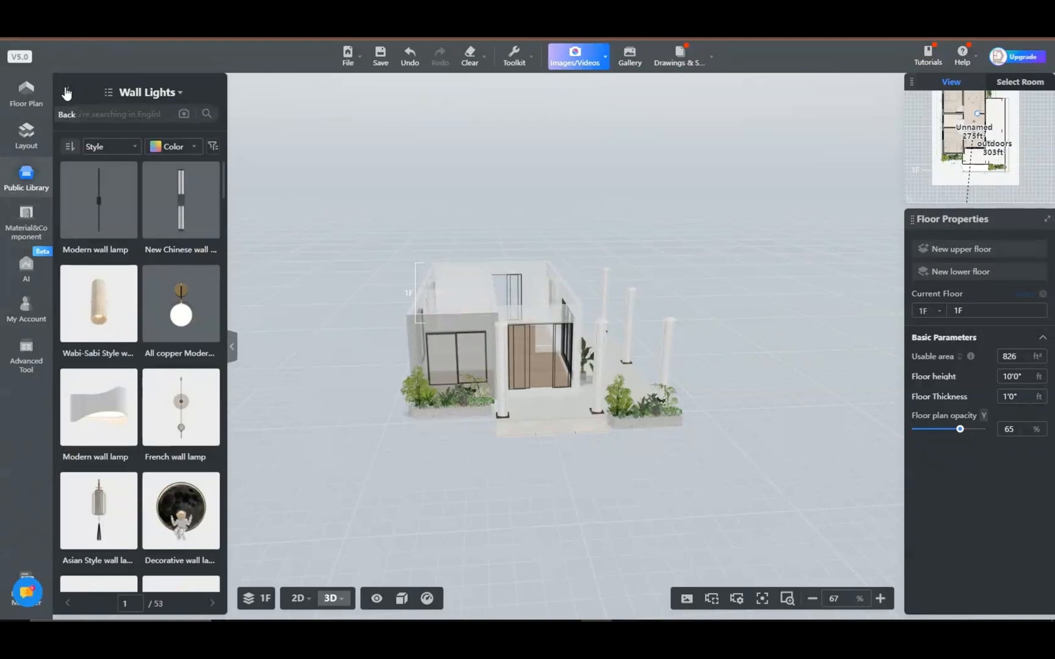
text(out)
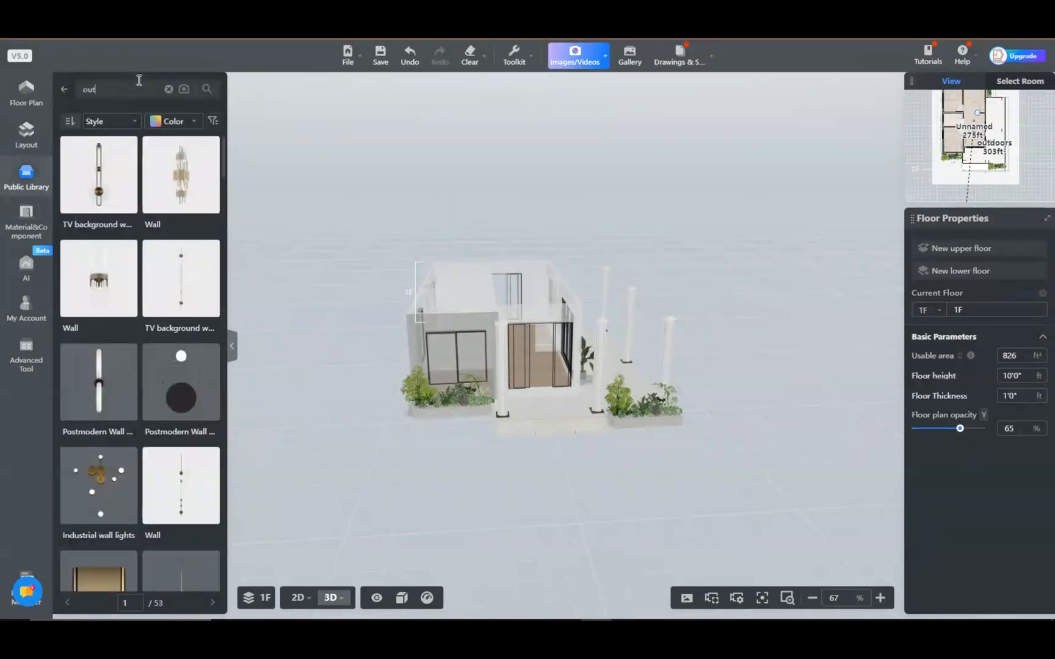
click(120, 89)
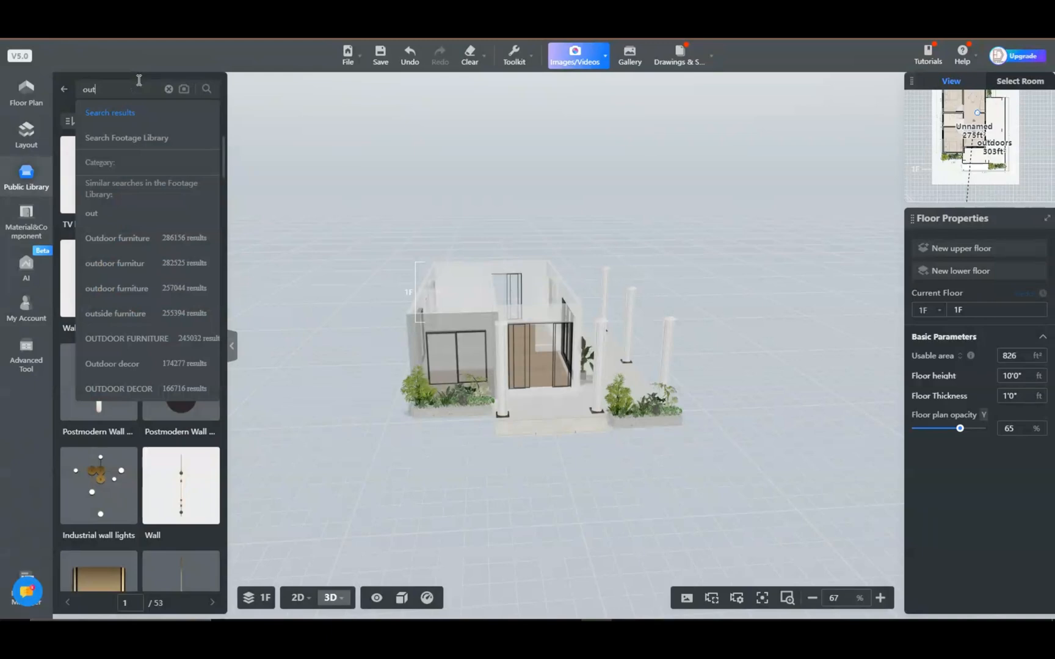
text(outdoor wall ligh)
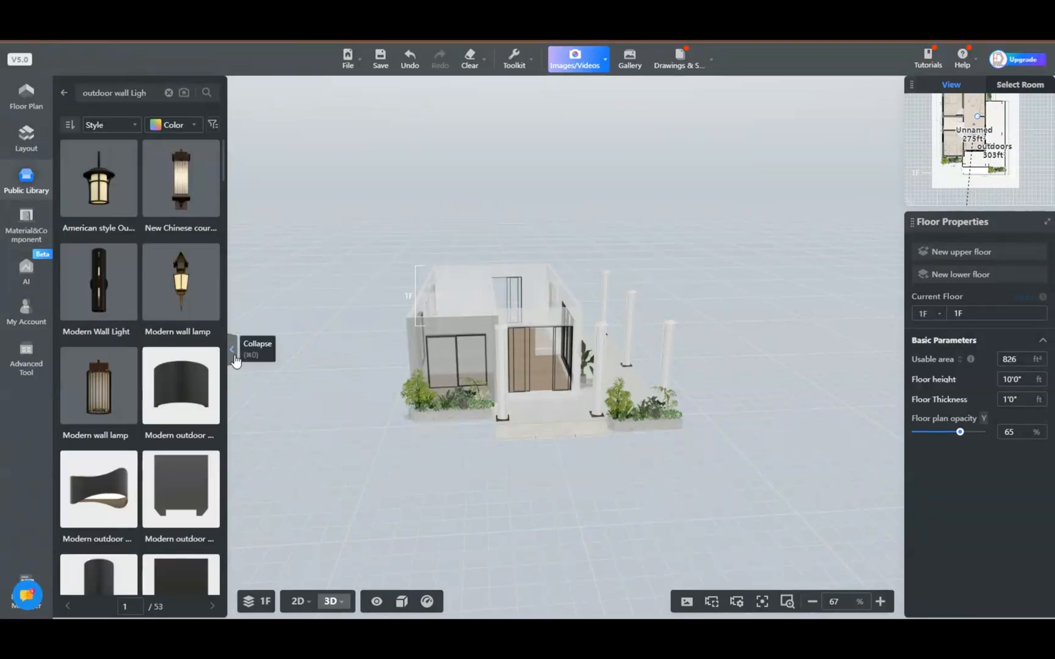
mouse_move(97, 490)
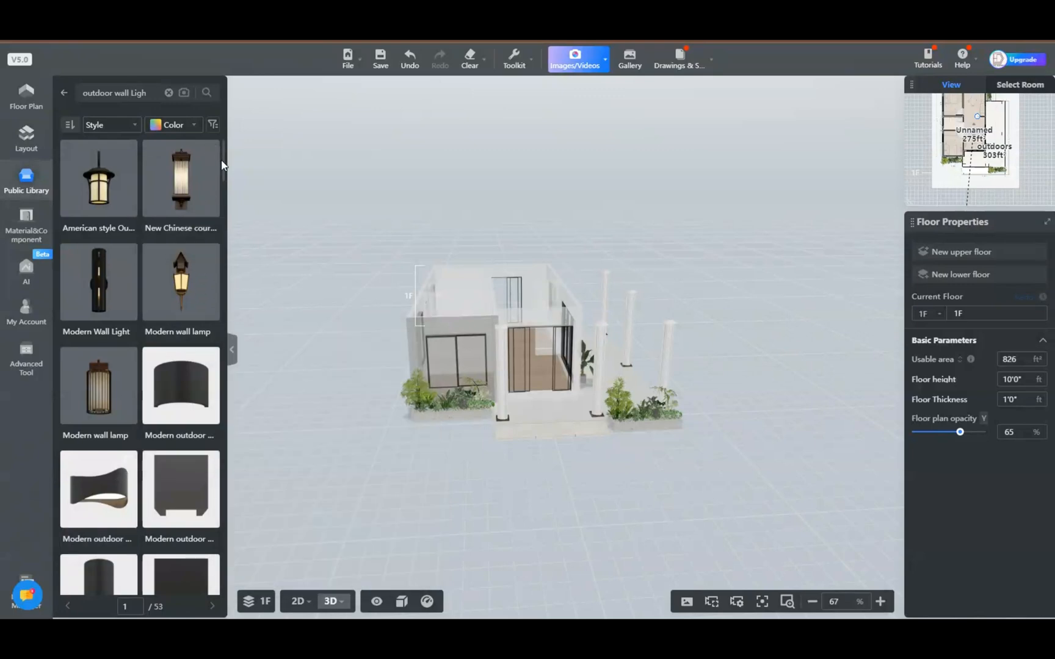
Step: Scroll the results and pick the Modern outdoor wall lamp to place
scroll(down, 3)
text(out)
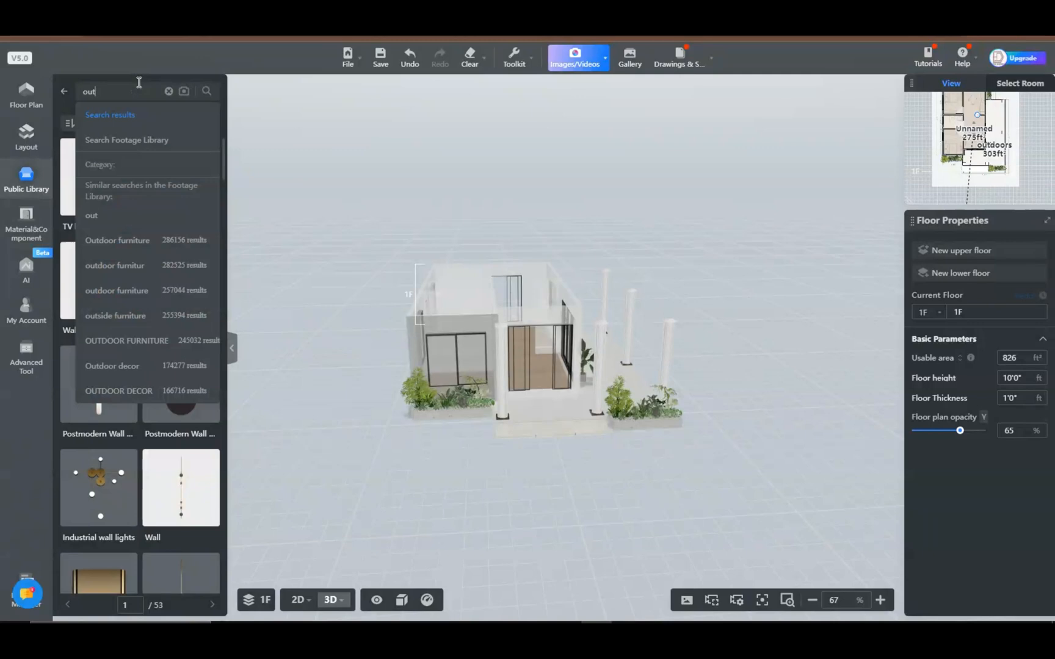
text(door)
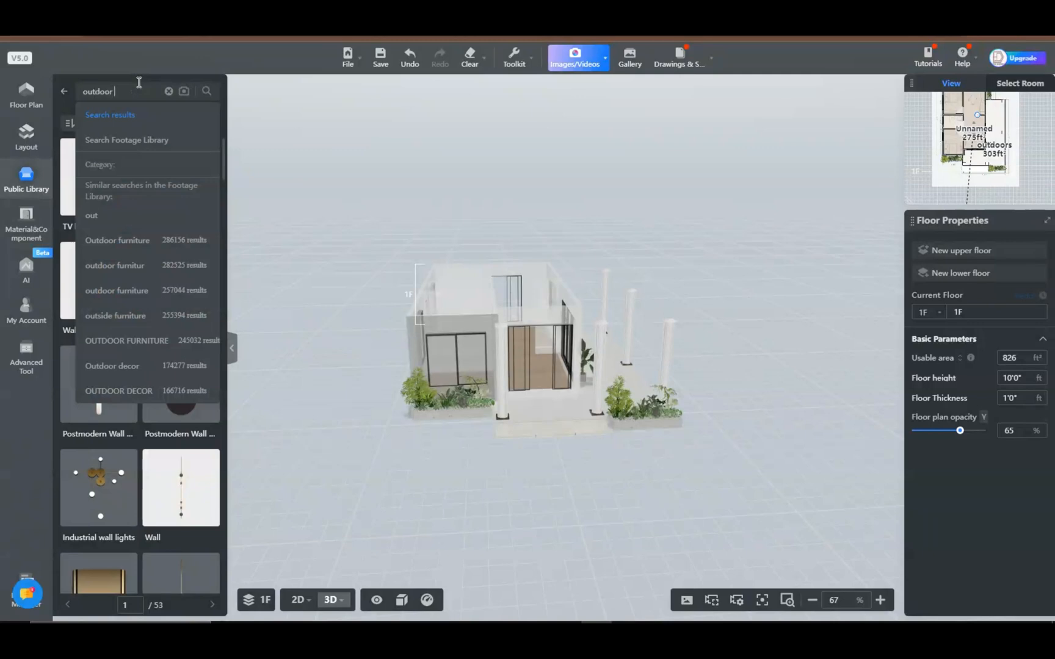
text(lii)
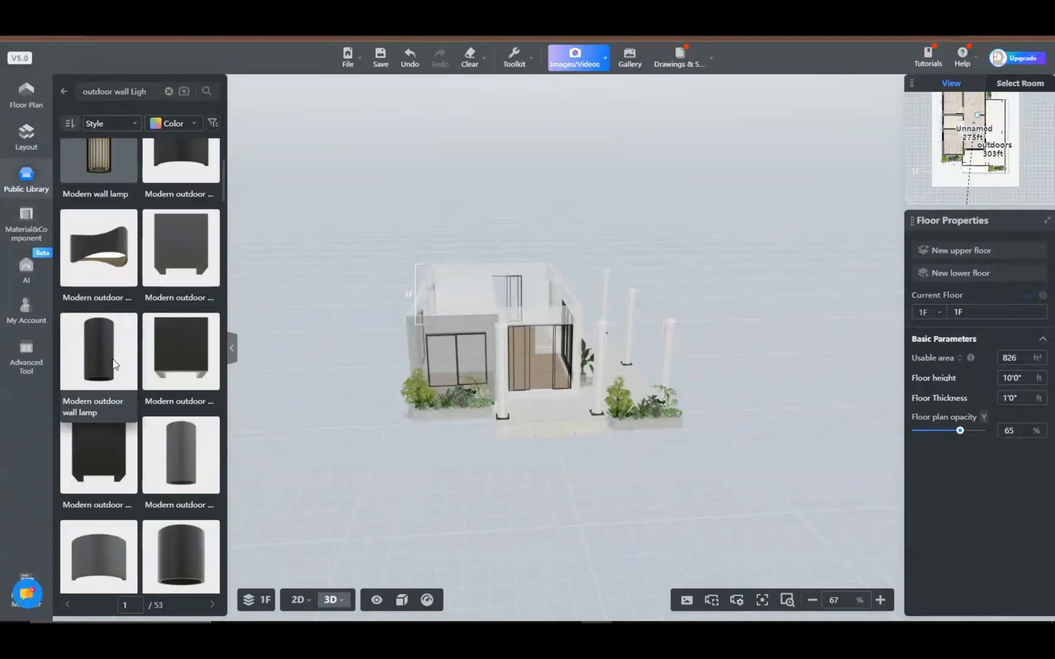
click(97, 352)
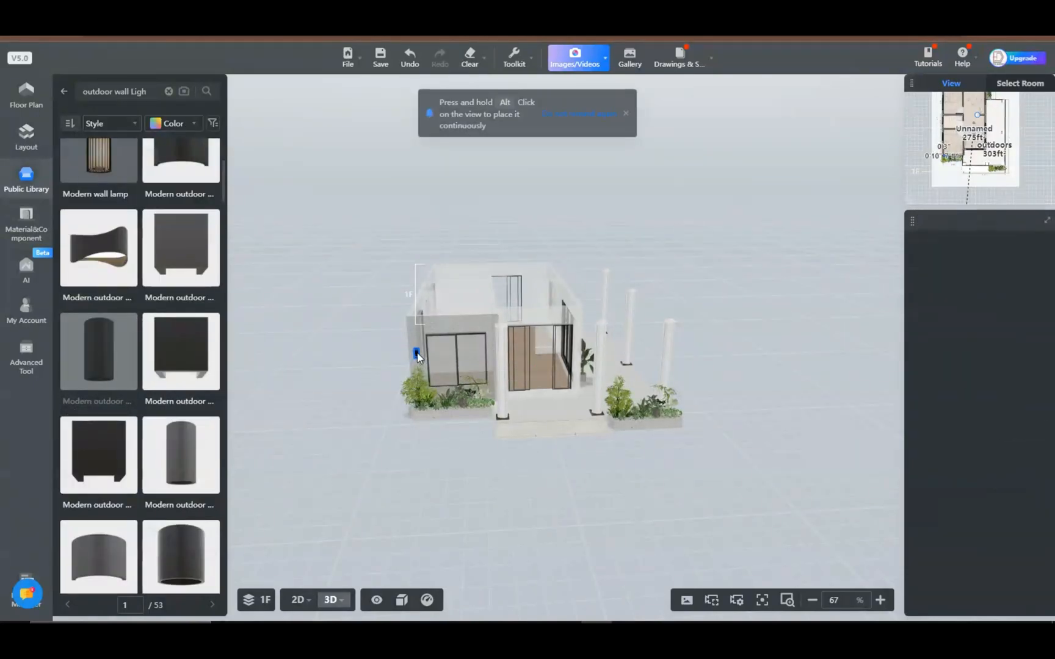
Step: Mount black wall lamps on the left front wall and right of the entrance doors
click(417, 353)
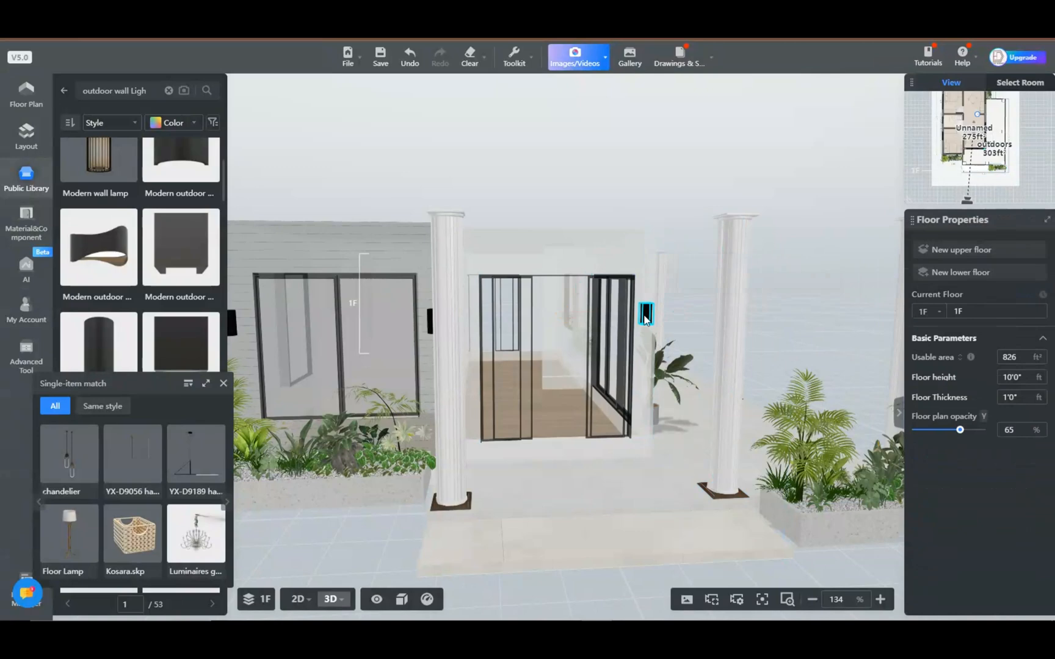
click(644, 314)
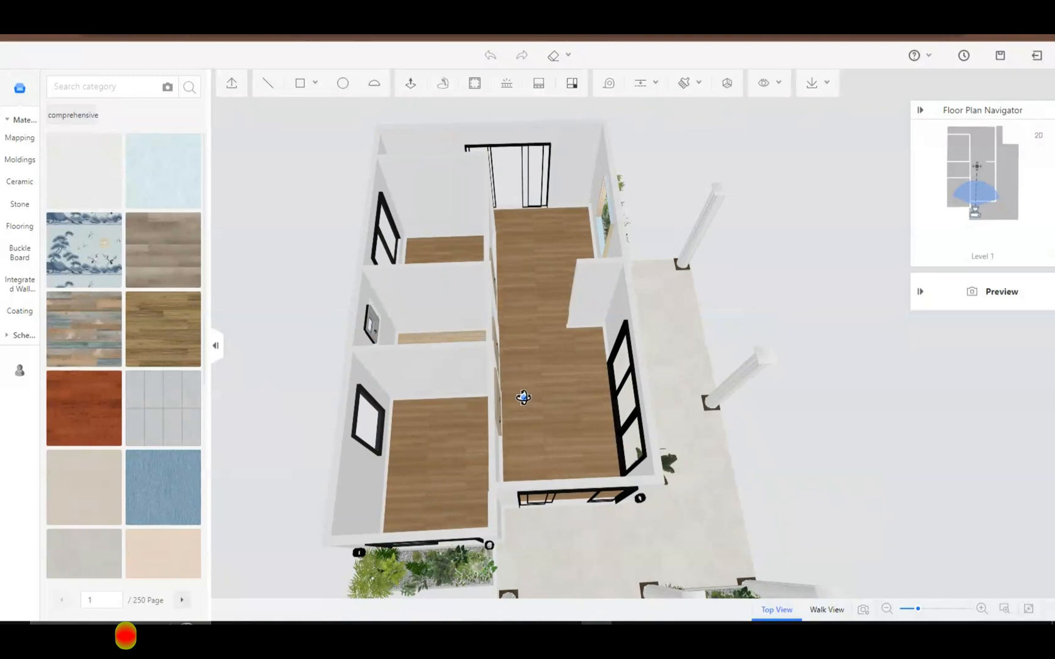
mouse_move(306, 83)
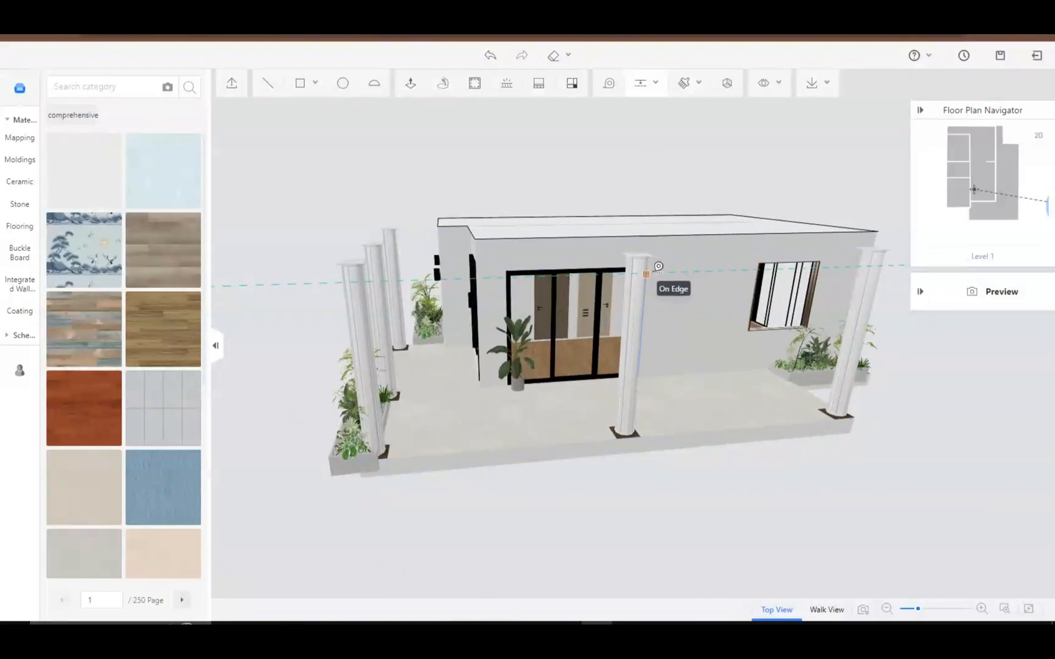
mouse_move(663, 261)
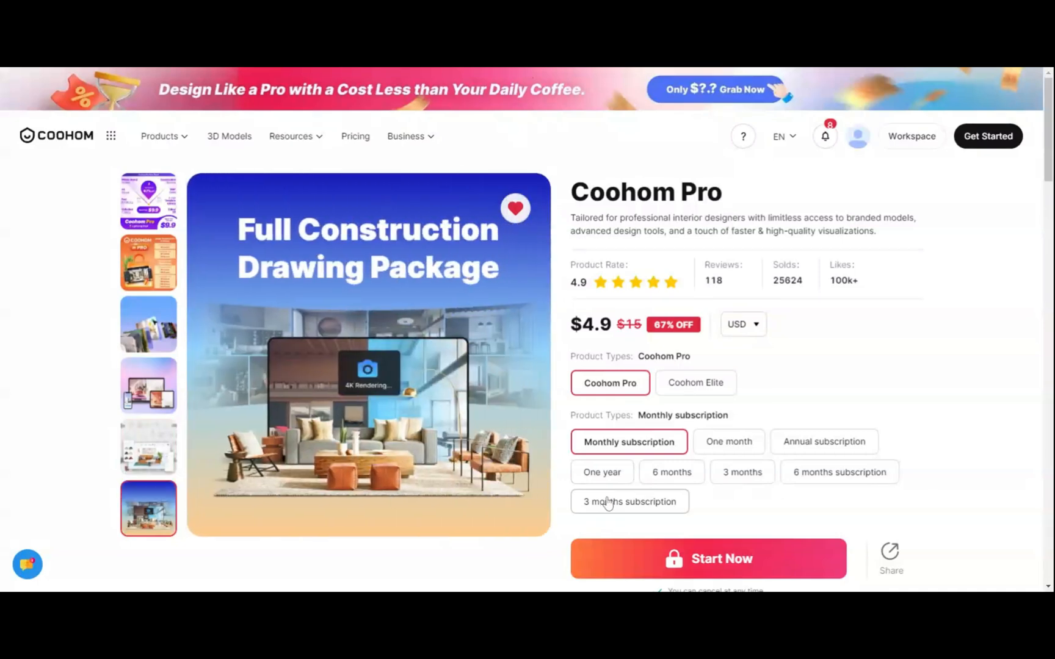
mouse_move(364, 498)
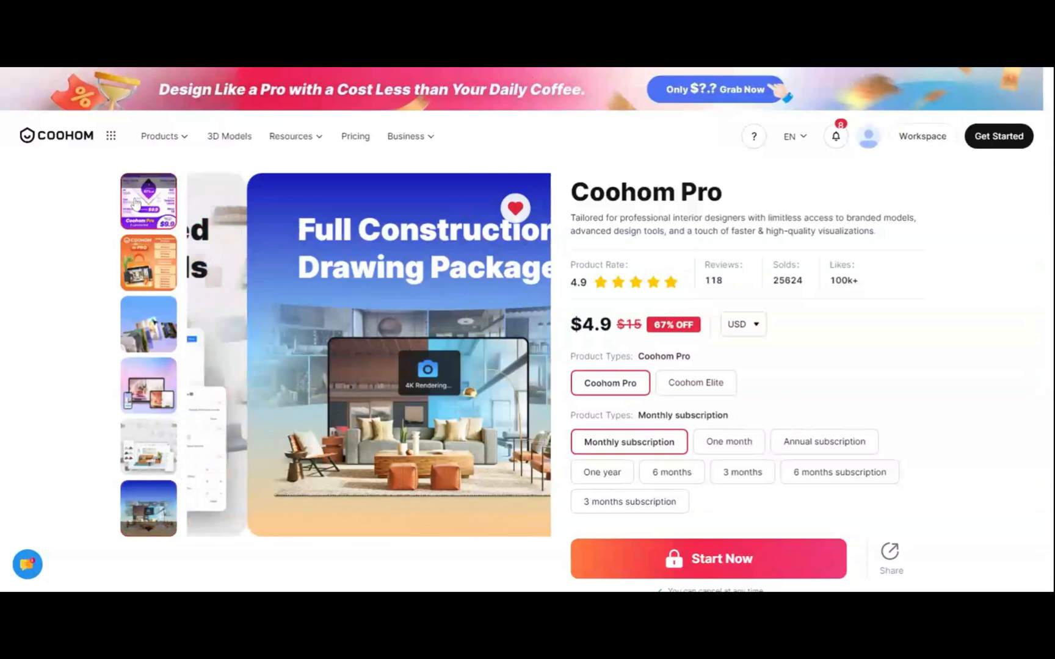
click(147, 262)
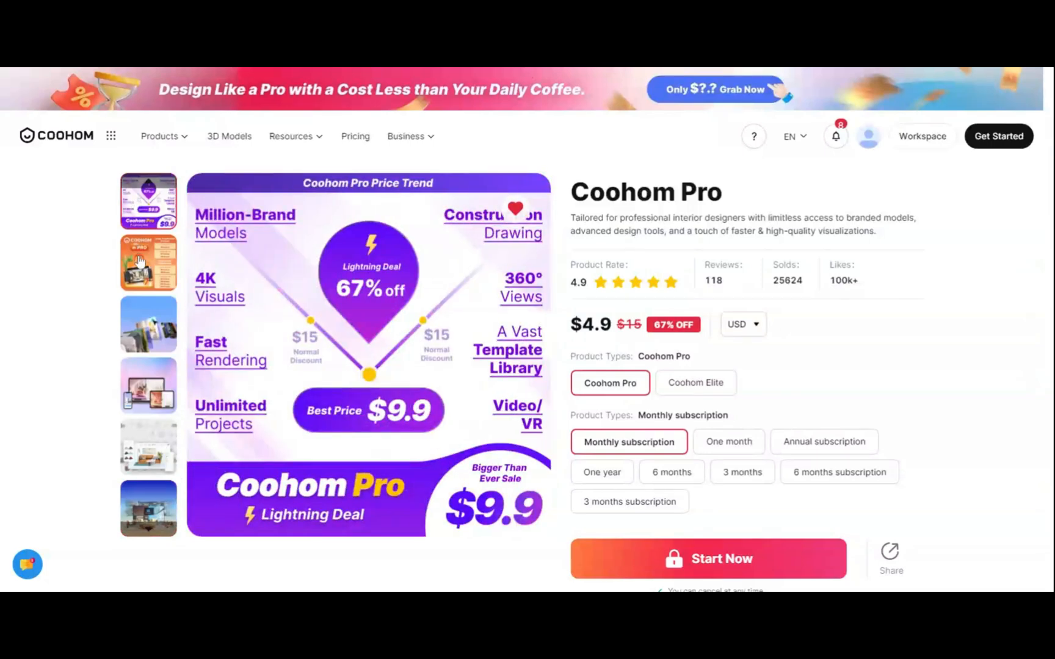
click(148, 262)
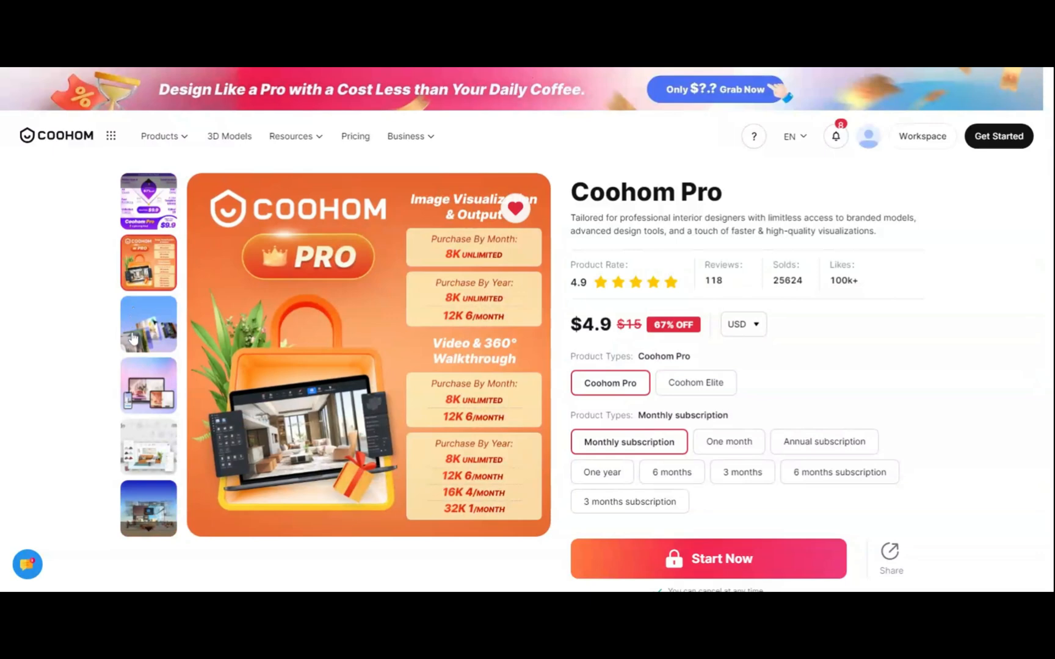
click(148, 323)
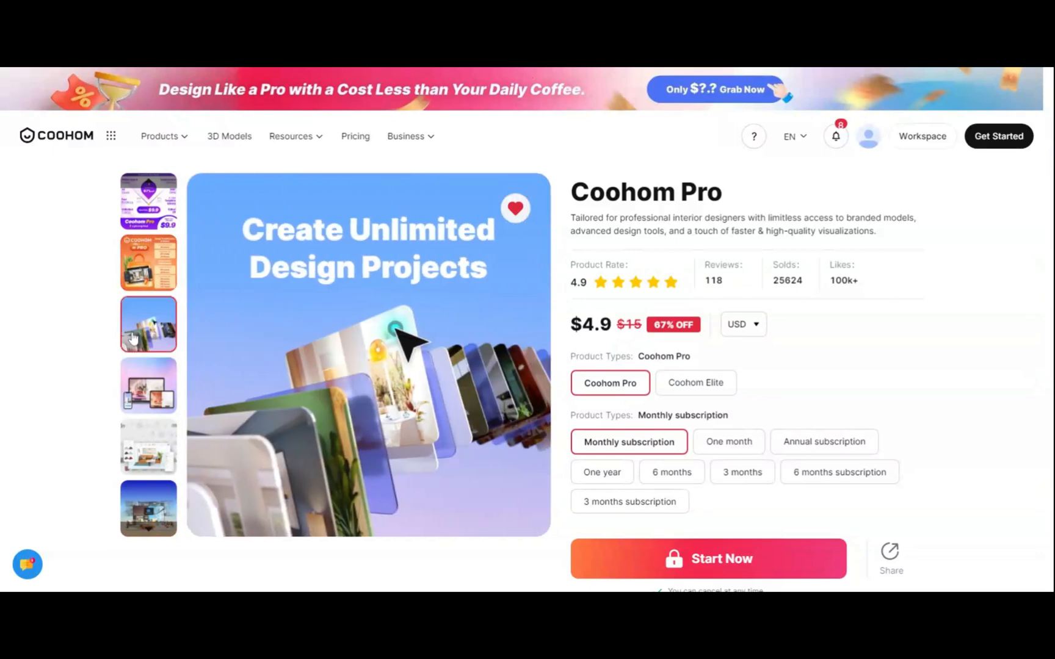
click(148, 384)
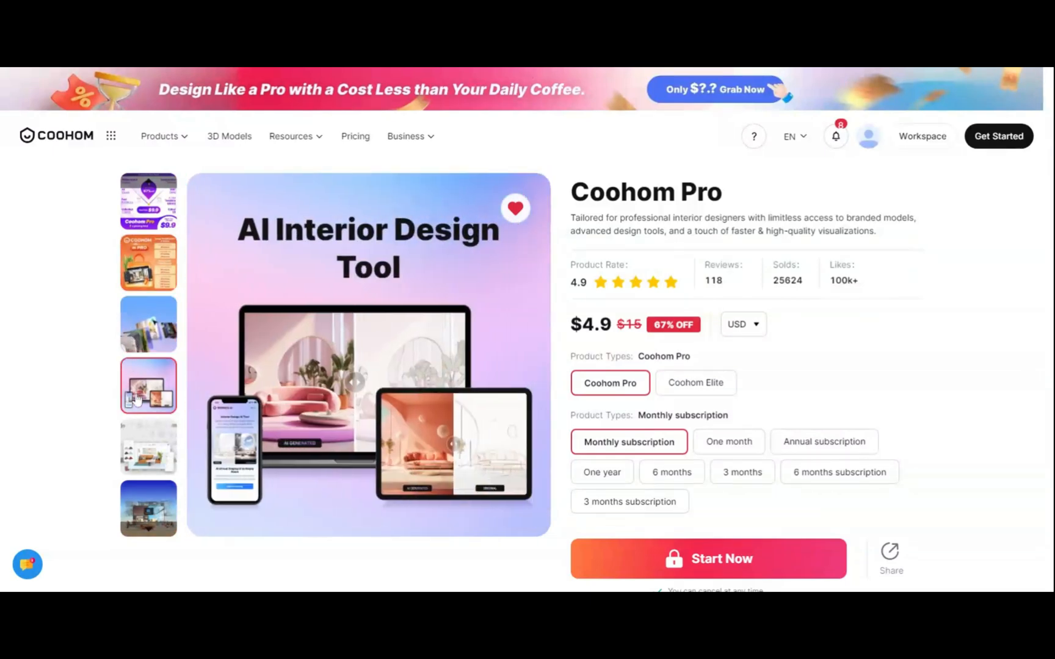
click(148, 447)
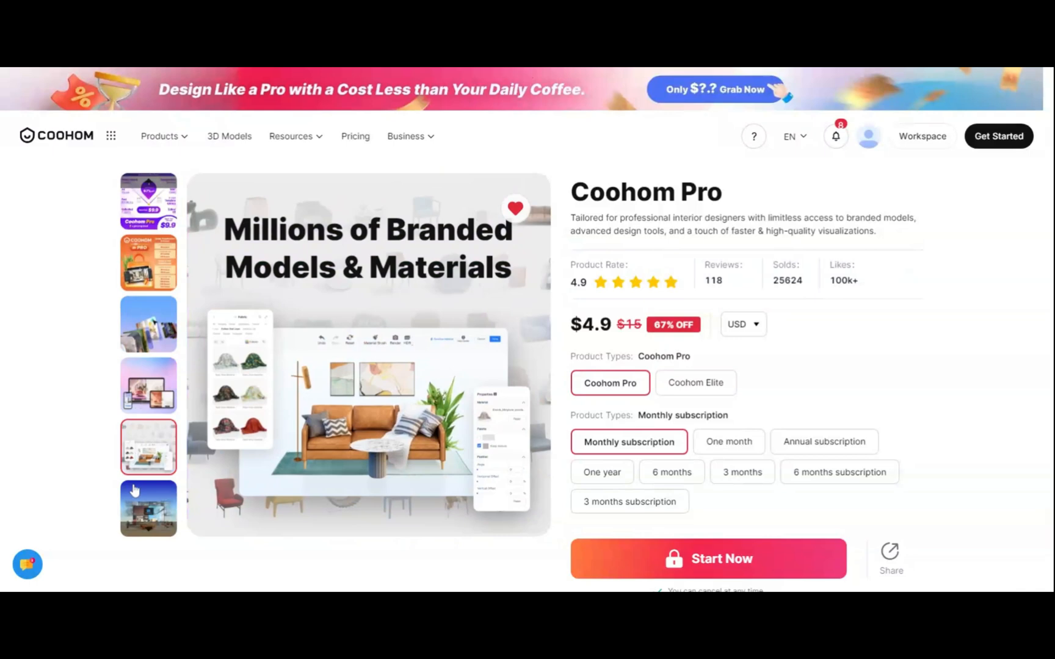
click(148, 508)
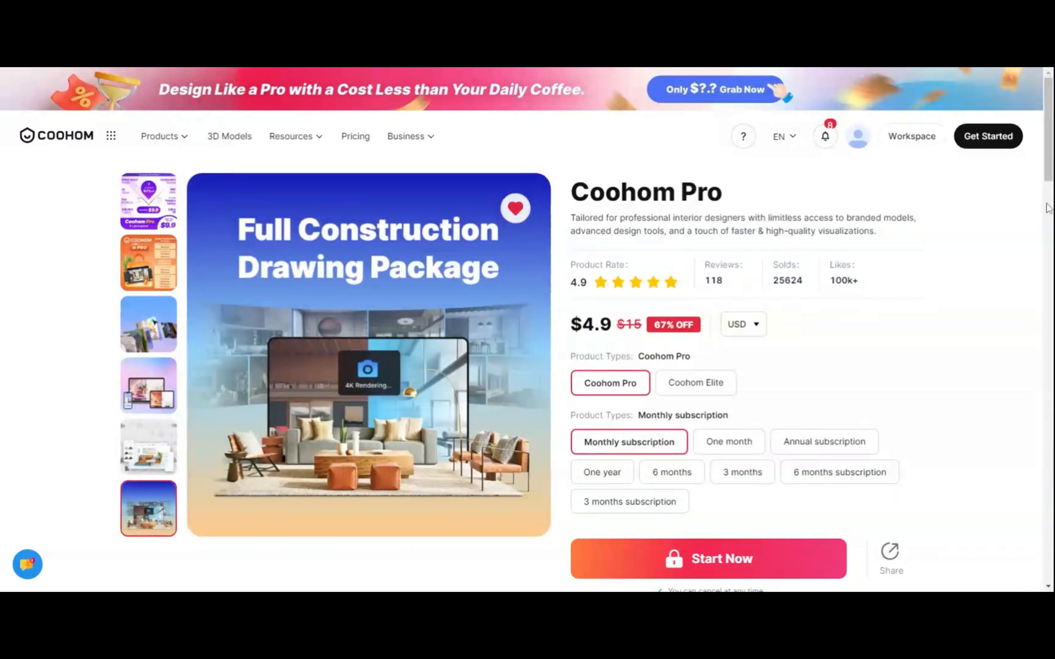
scroll(up, 3)
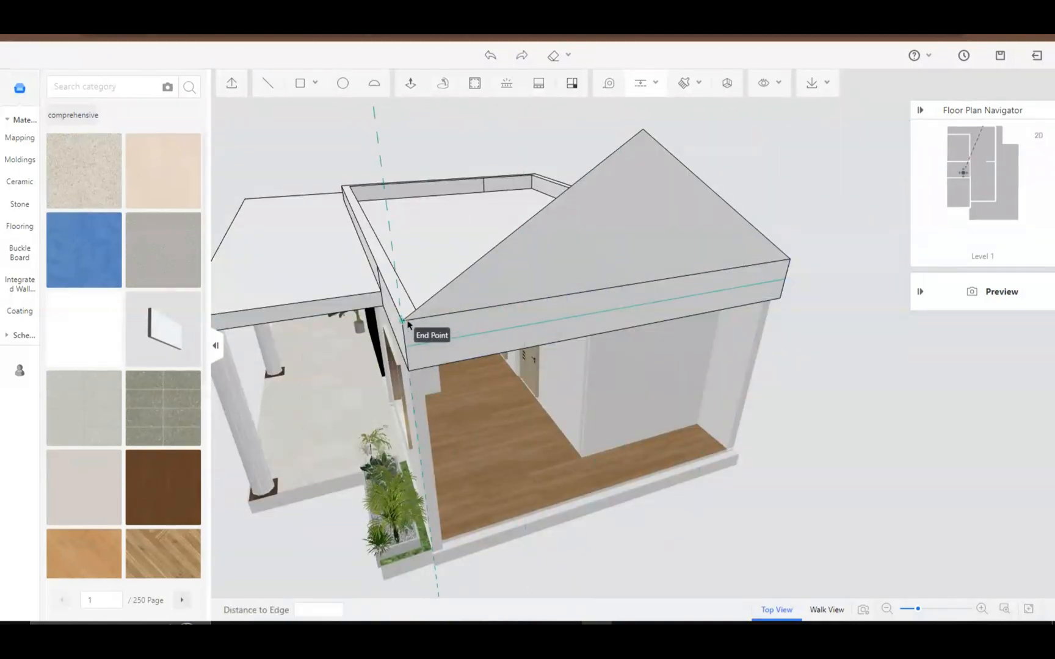
mouse_move(625, 138)
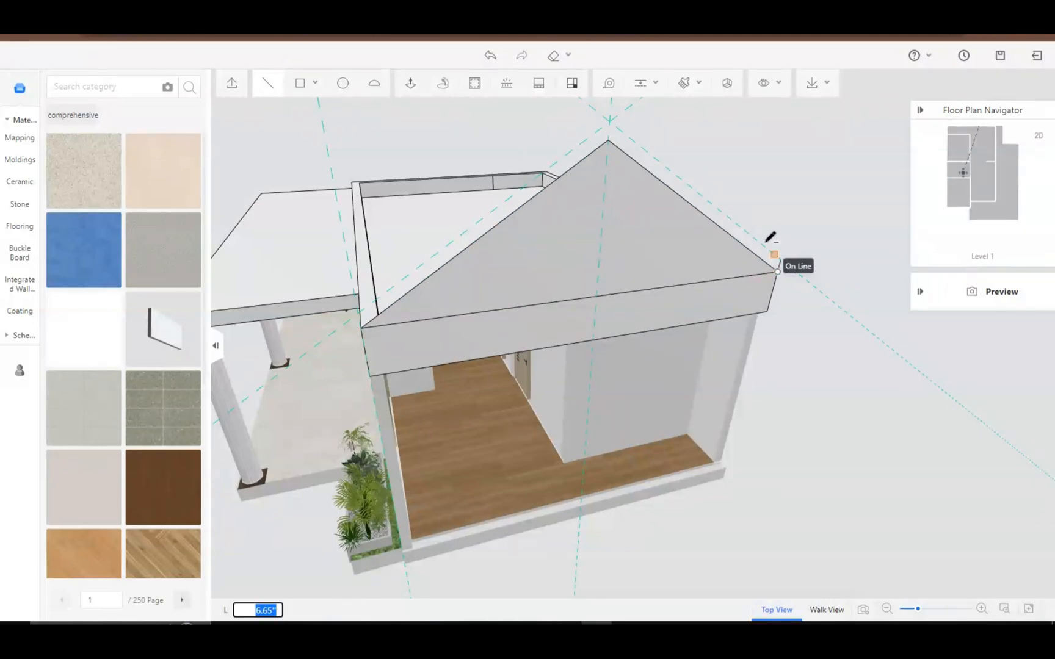
mouse_move(364, 306)
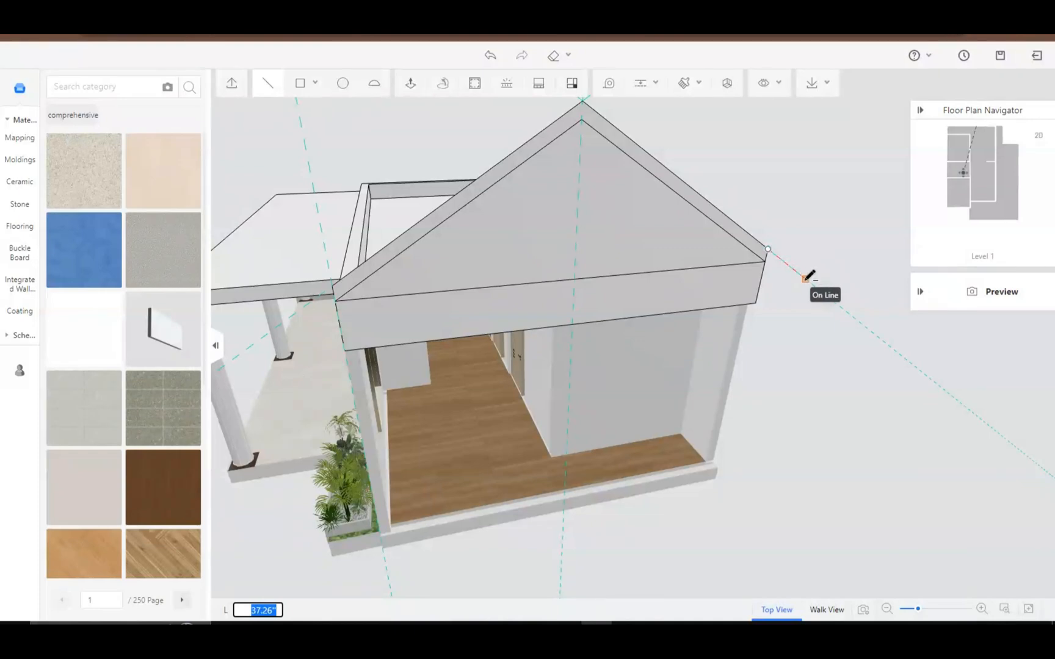
mouse_move(807, 299)
text(4)
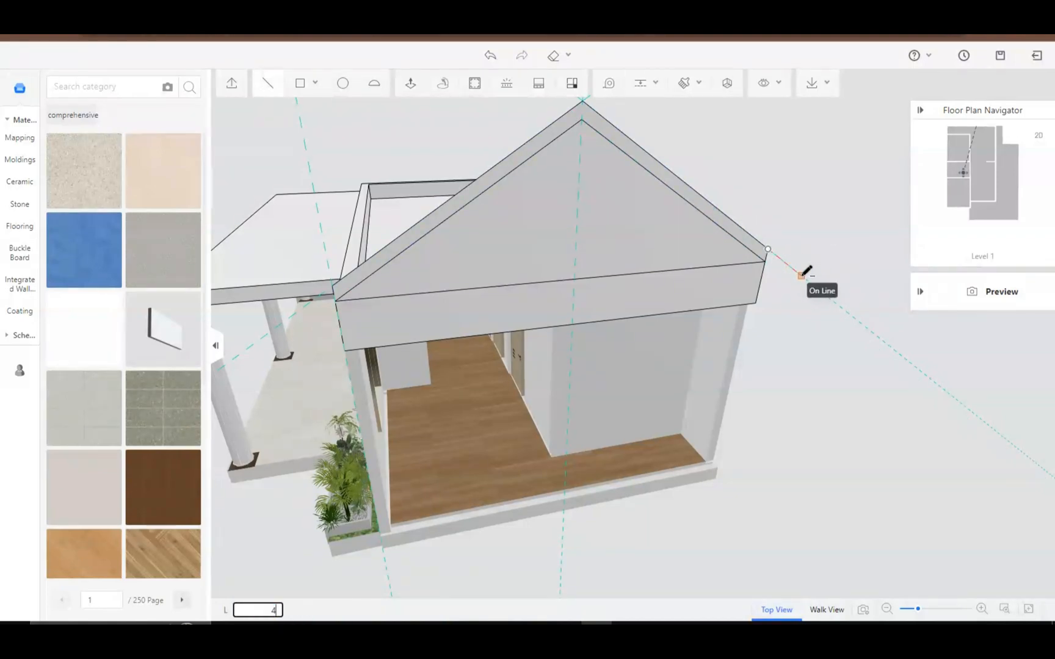
mouse_move(792, 269)
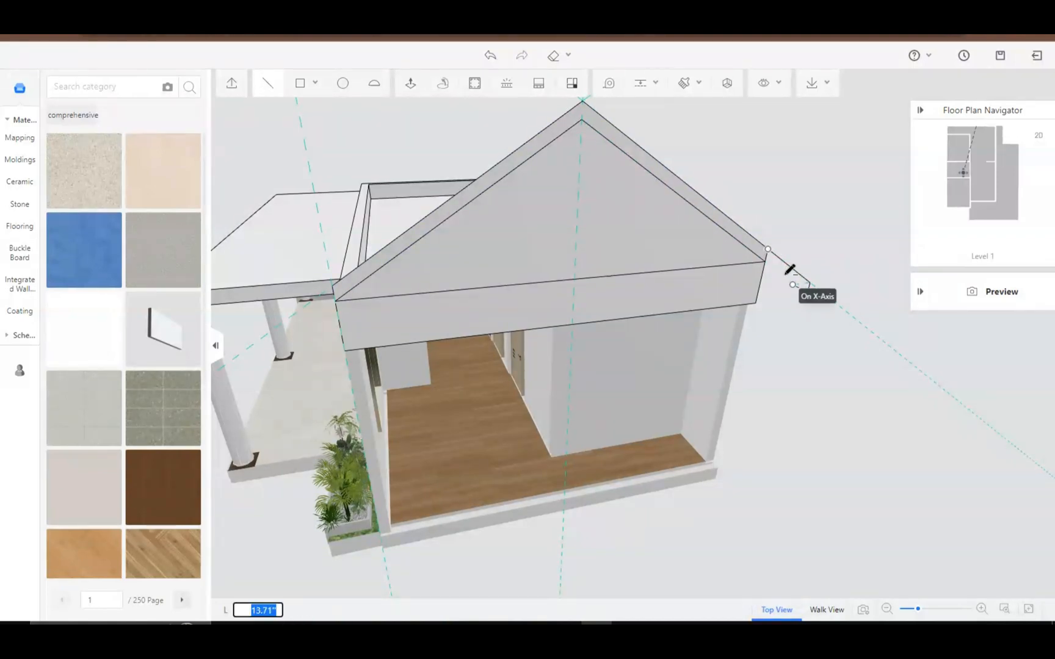
Step: Draw sloping roof edges to the right and left eave corners and select the gable face
click(766, 255)
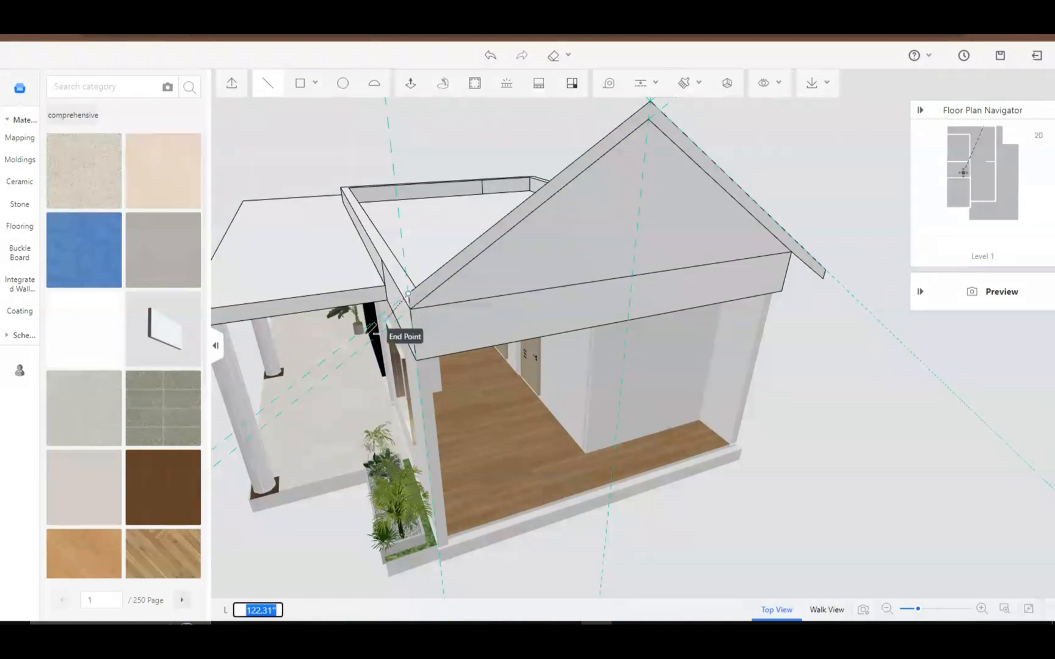
mouse_move(330, 371)
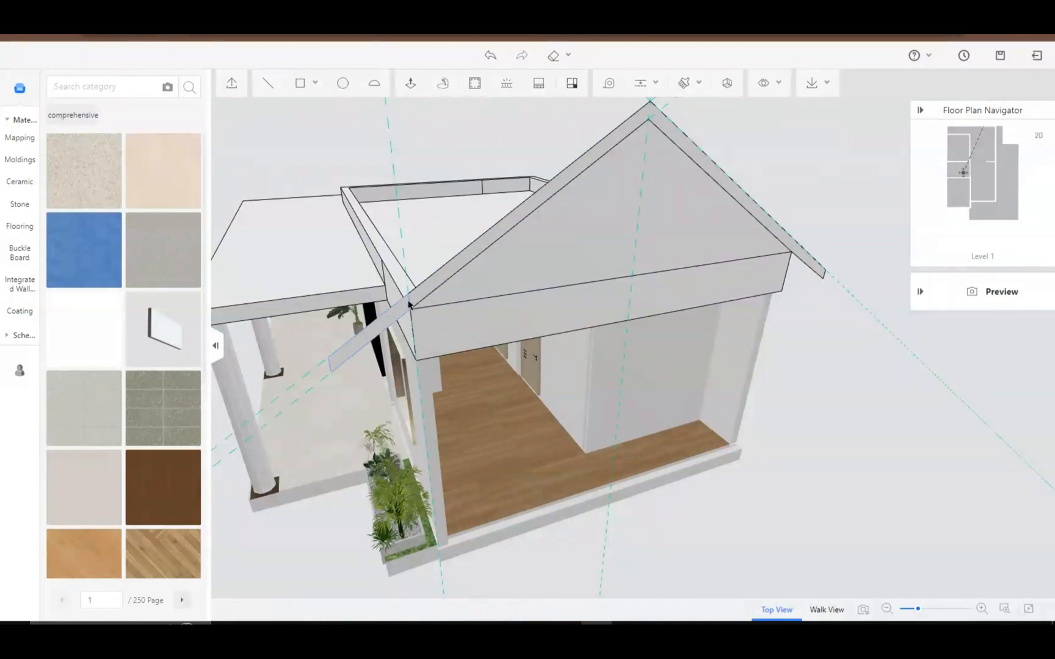
click(410, 306)
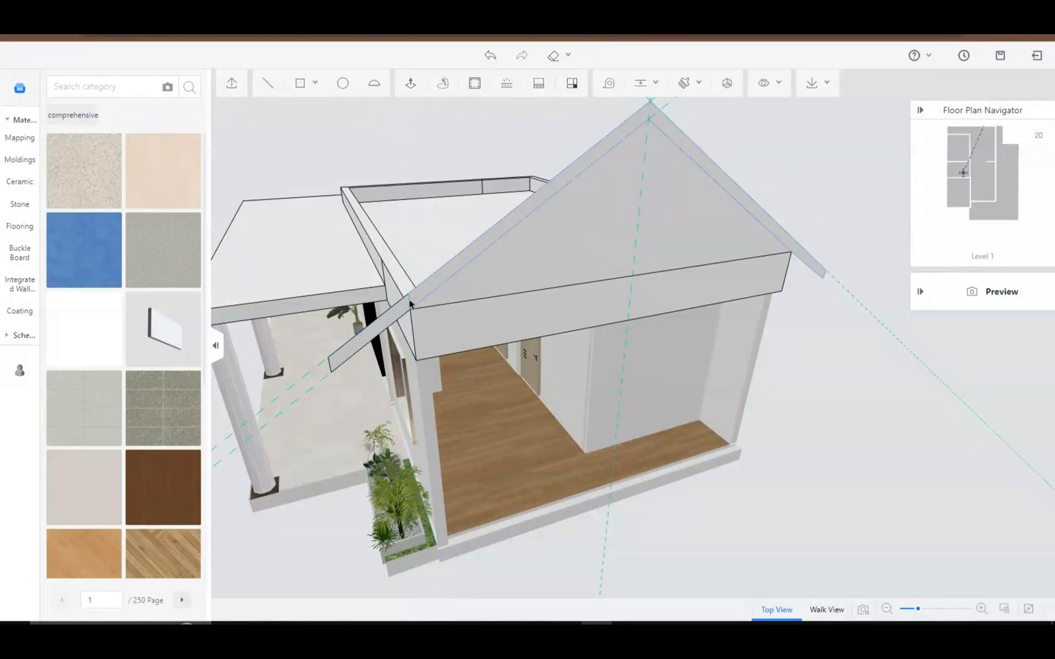
click(411, 306)
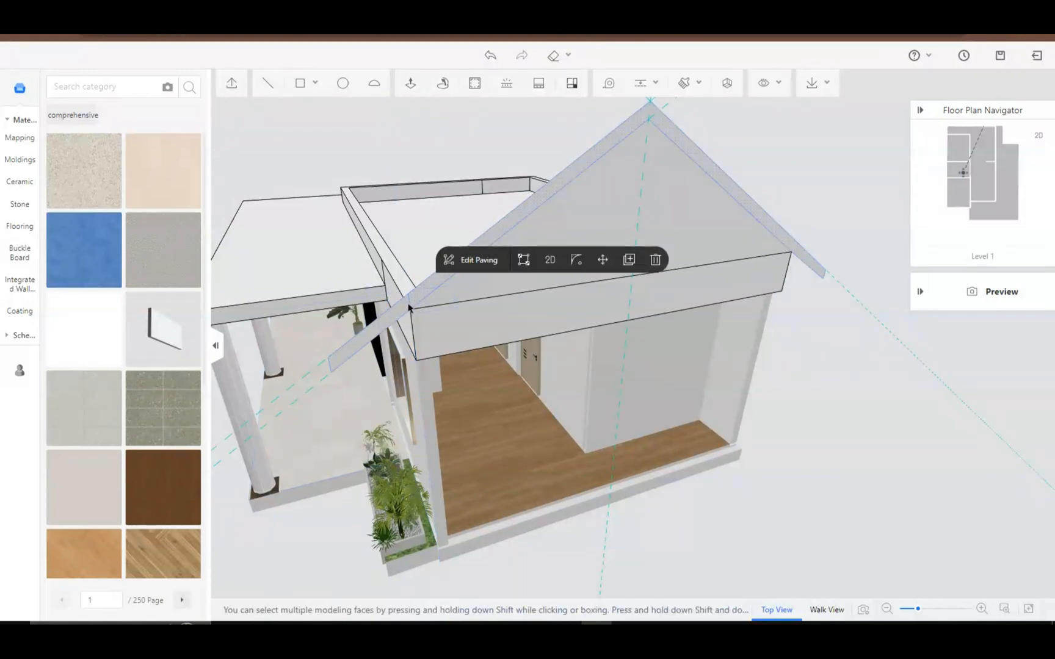